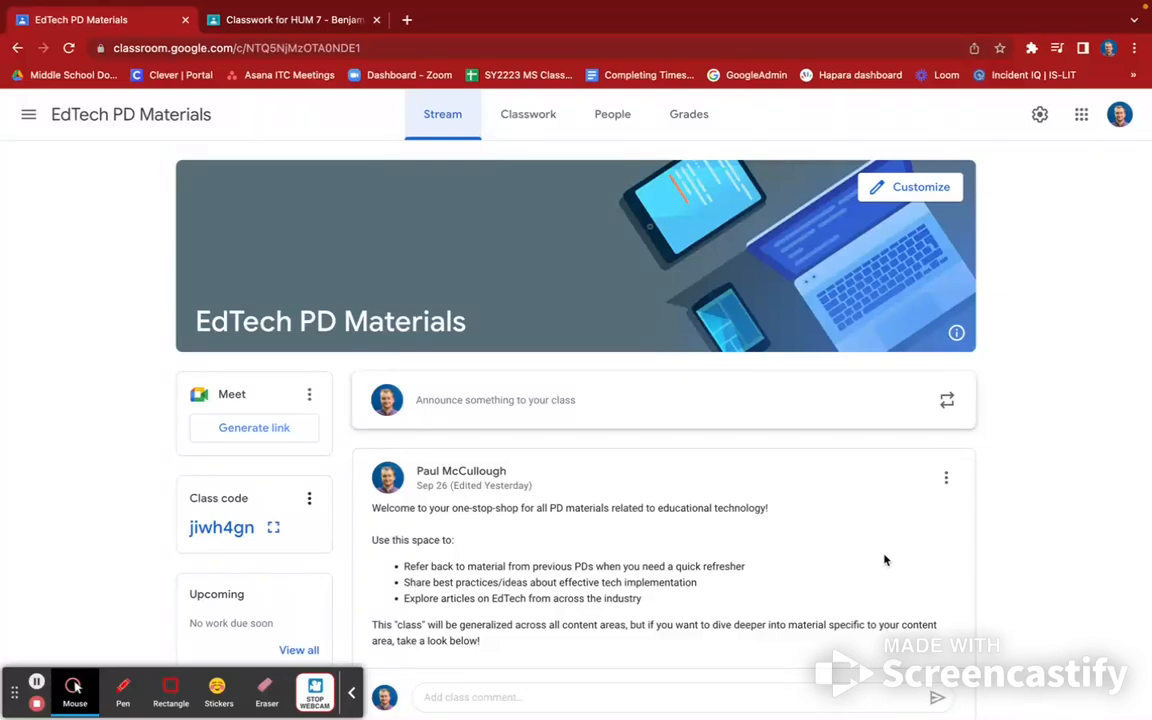
mouse_move(384, 676)
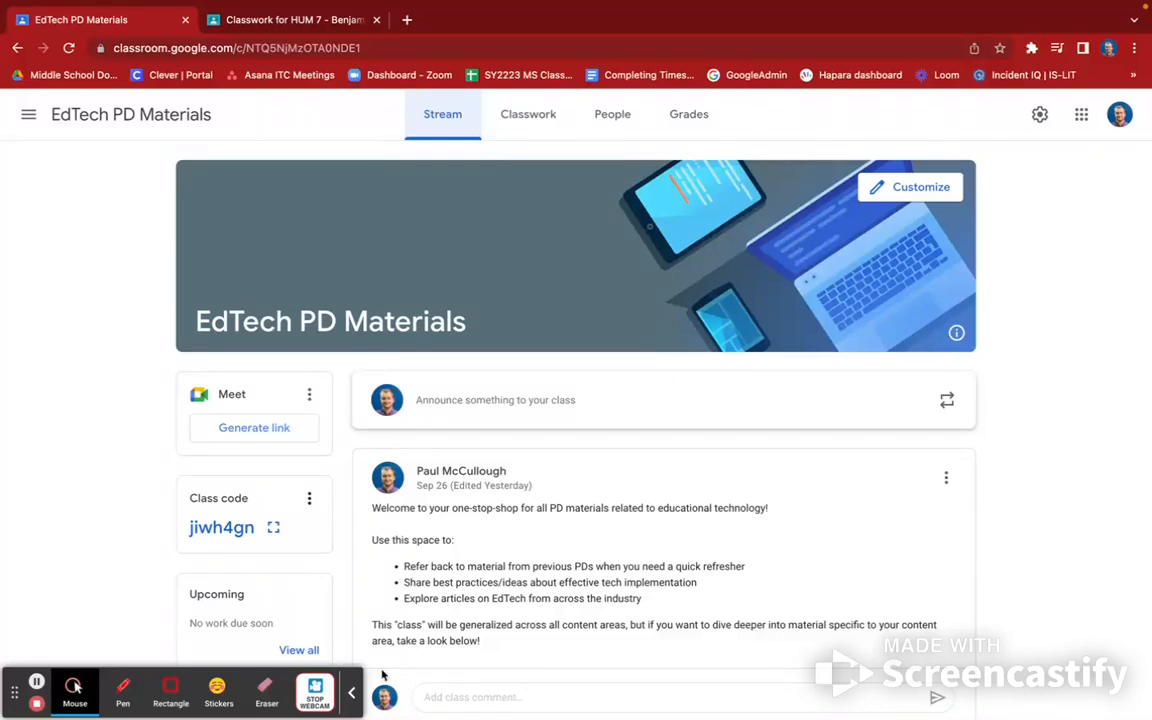
- Review the class settings, keeping students able to post and comment and classwork notifications hidden from the stream
left_click(352, 692)
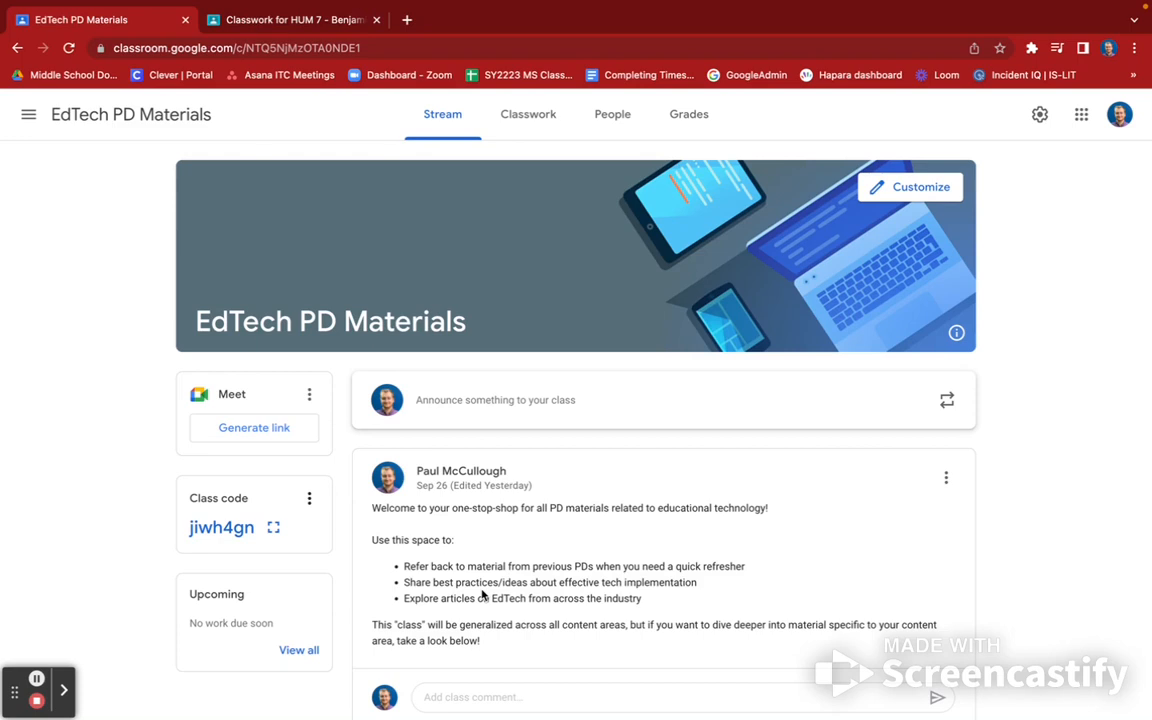
mouse_move(996, 248)
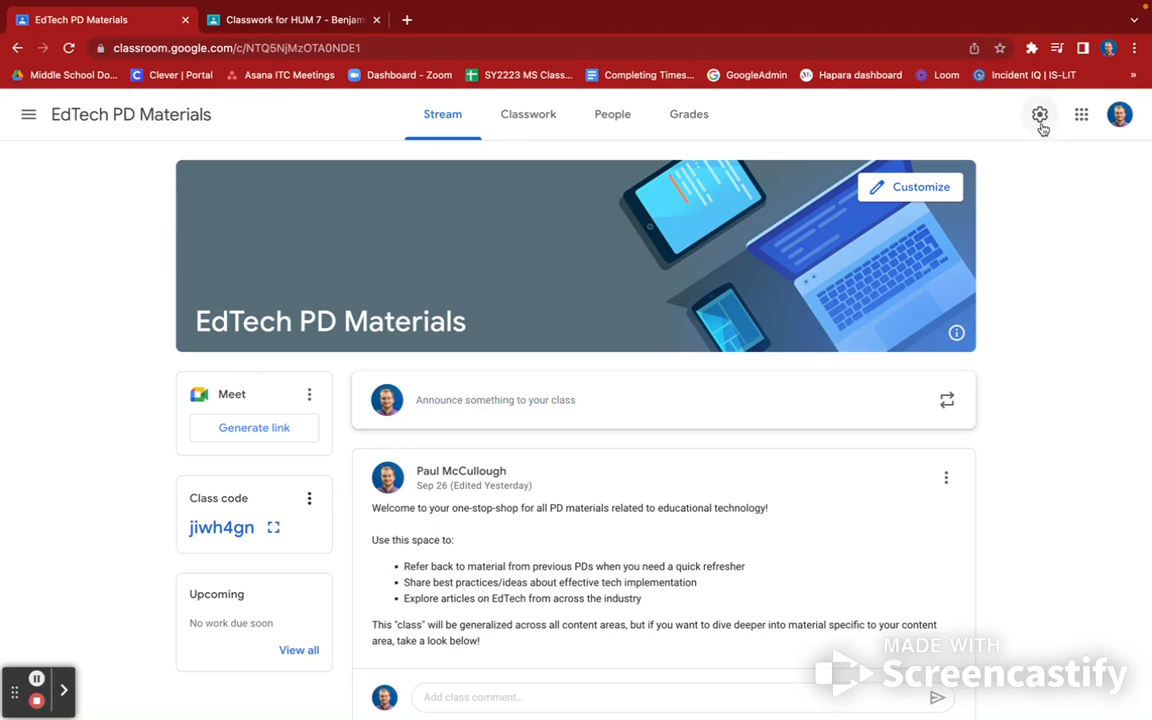
mouse_move(1040, 112)
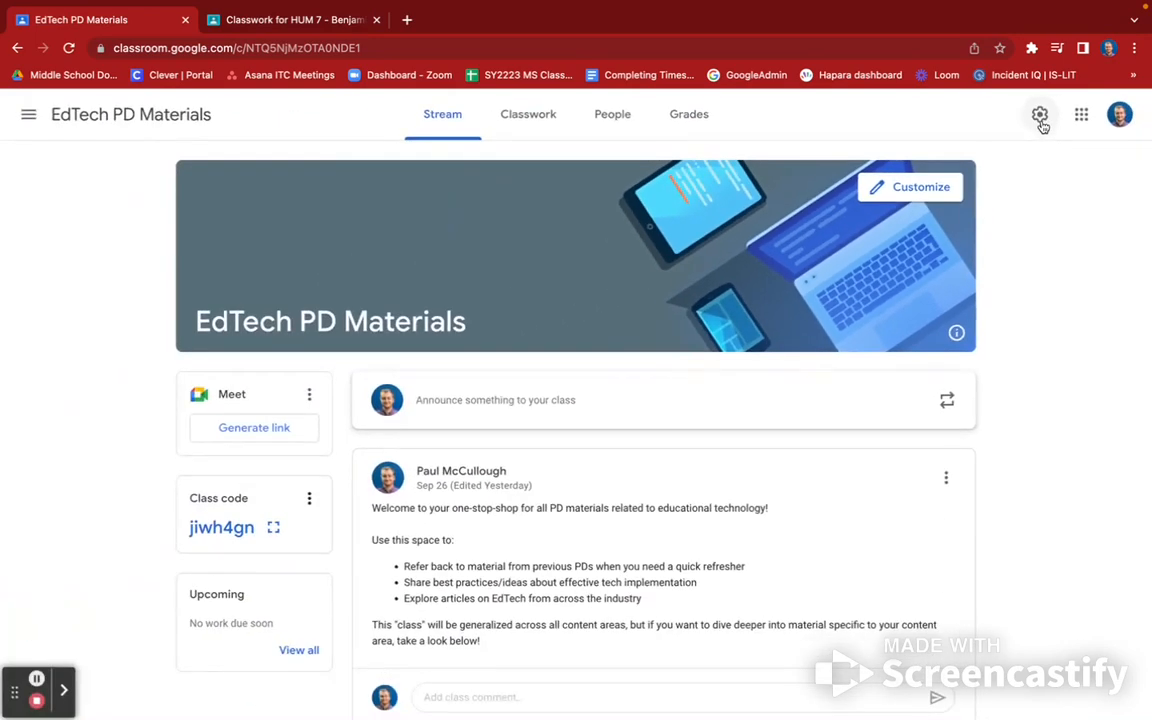
left_click(1040, 114)
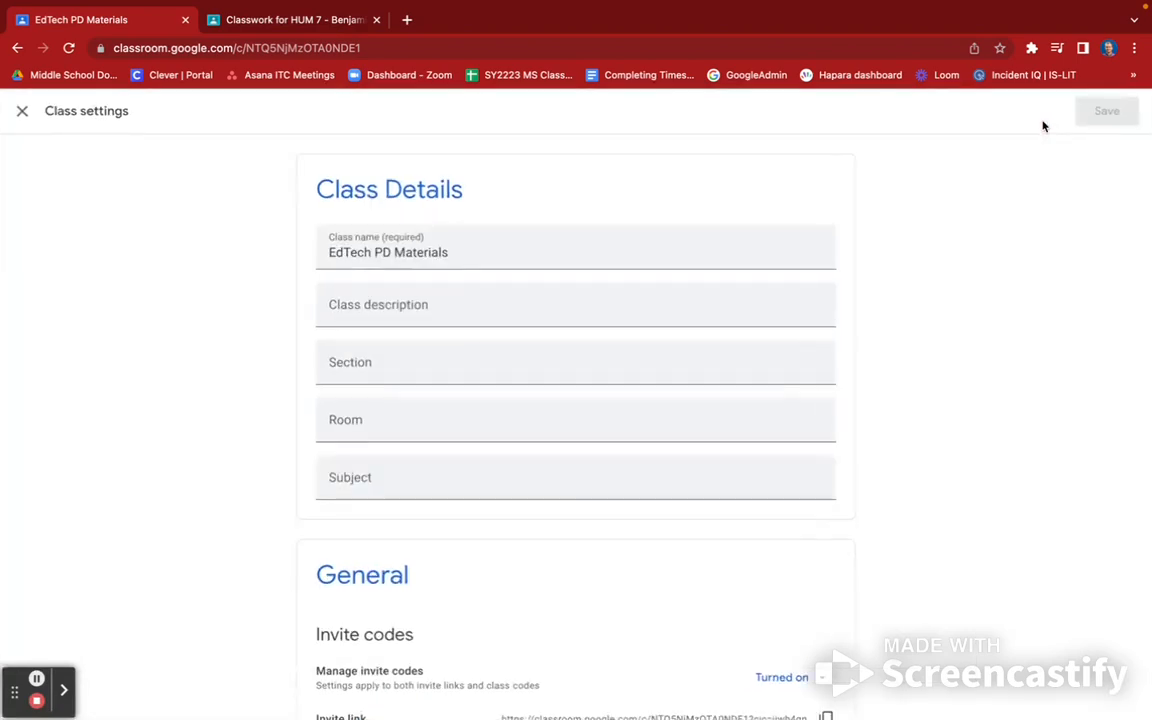
scroll("down", 3)
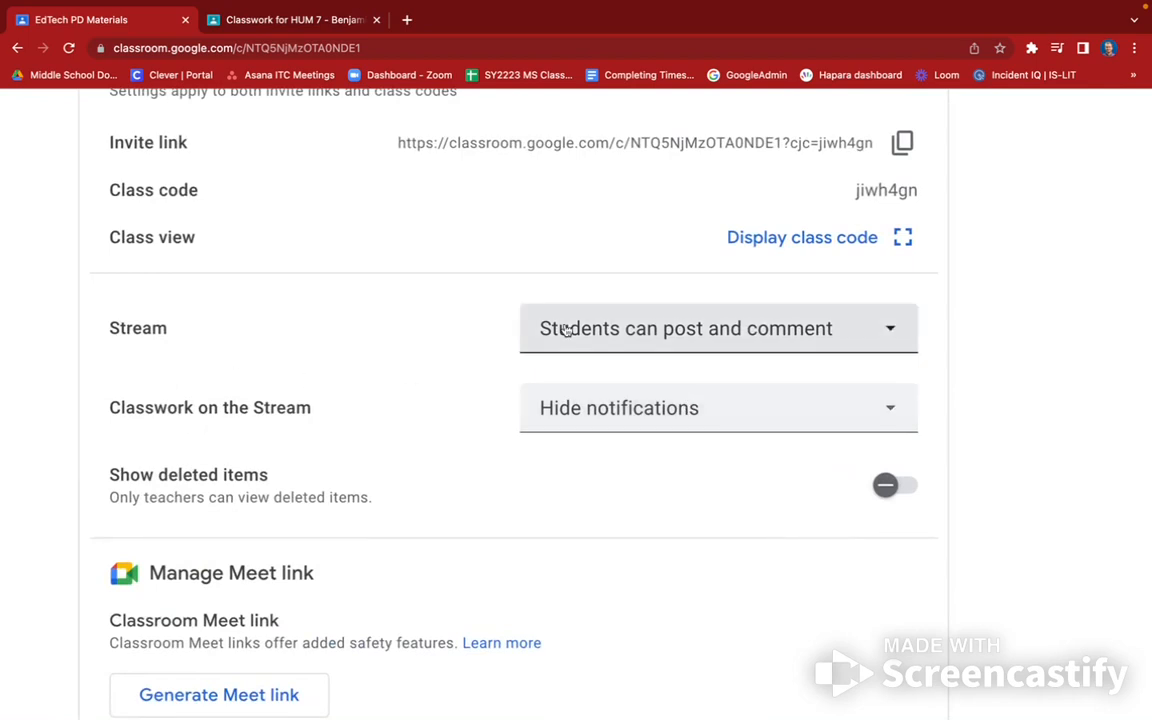
mouse_move(592, 336)
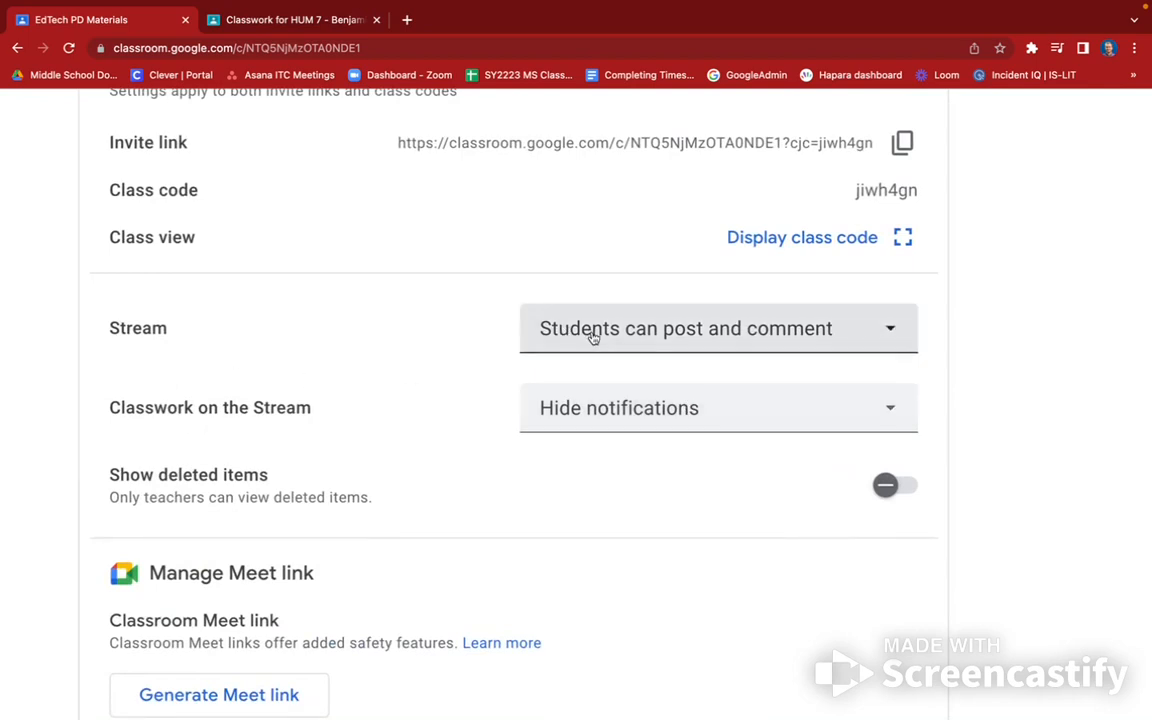
left_click(716, 328)
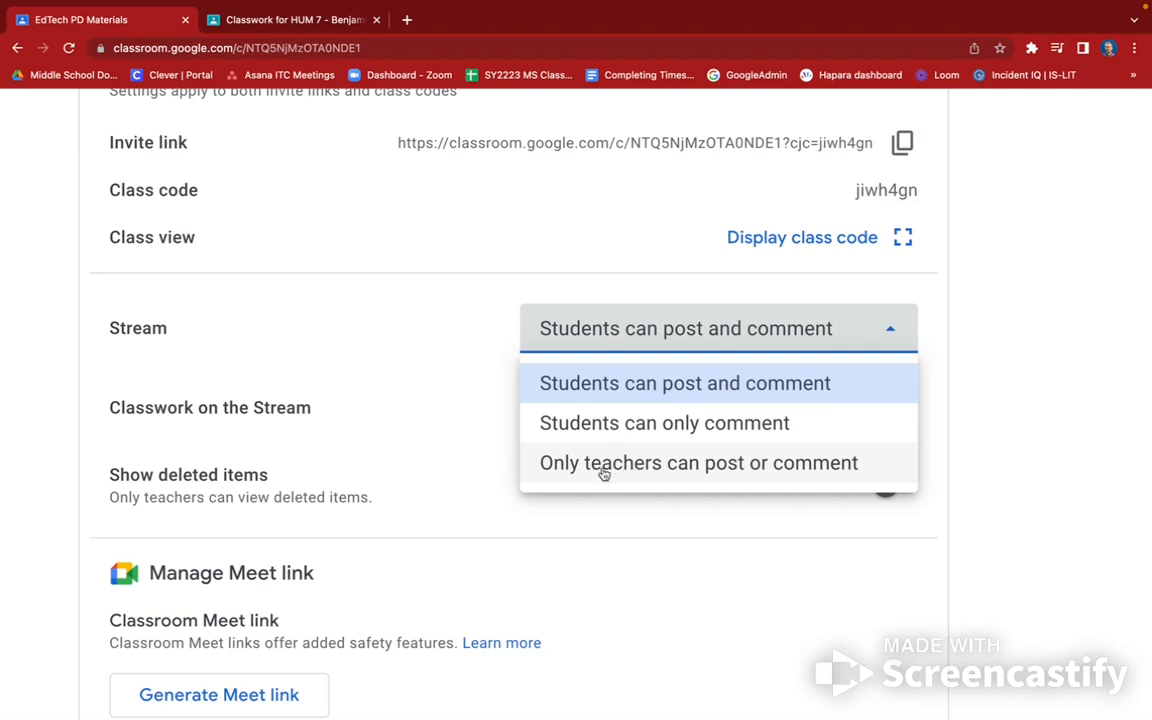
left_click(684, 384)
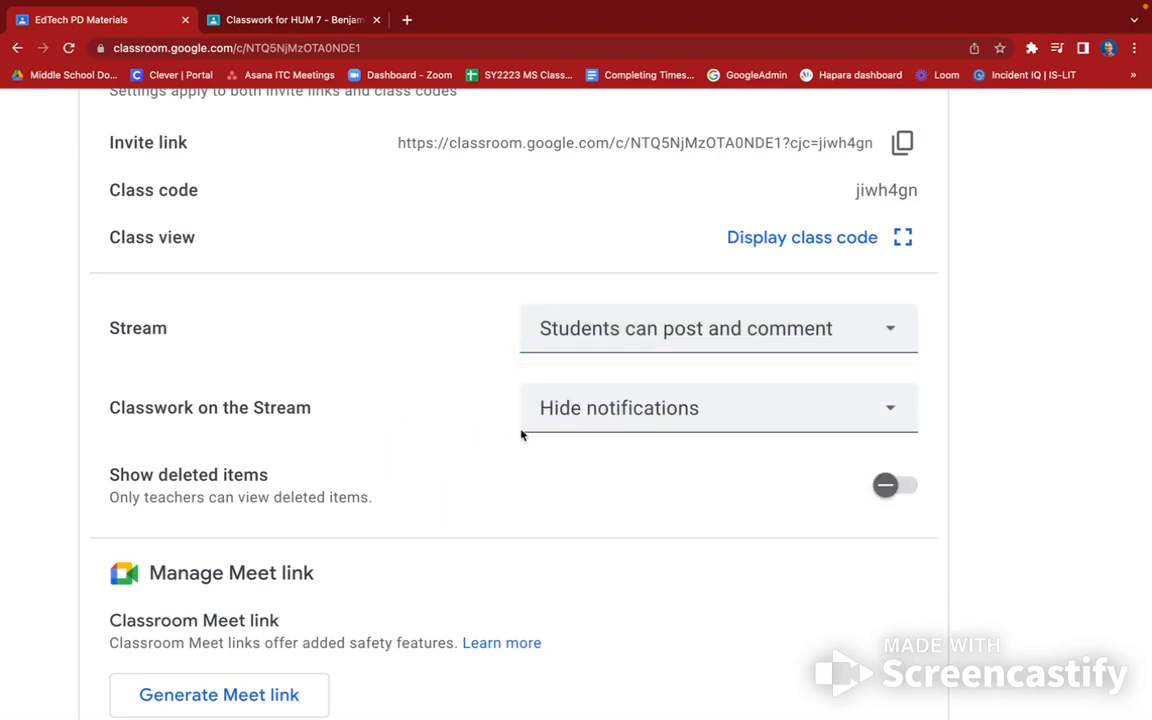
left_click(716, 408)
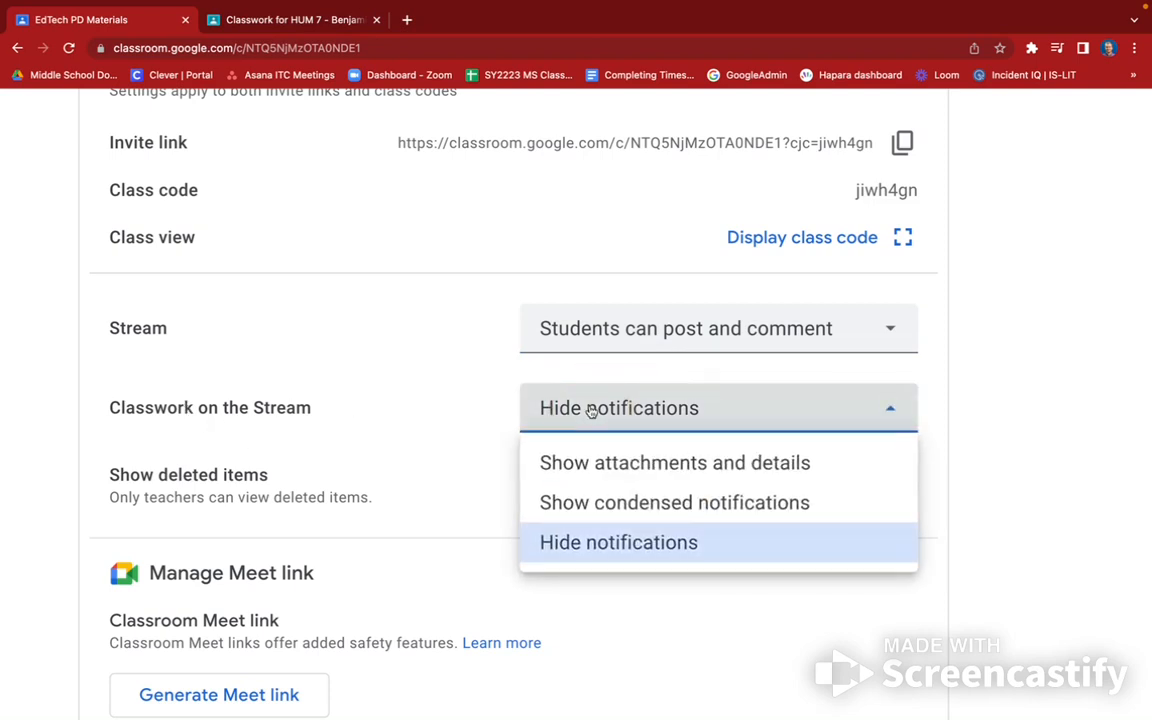
mouse_move(592, 548)
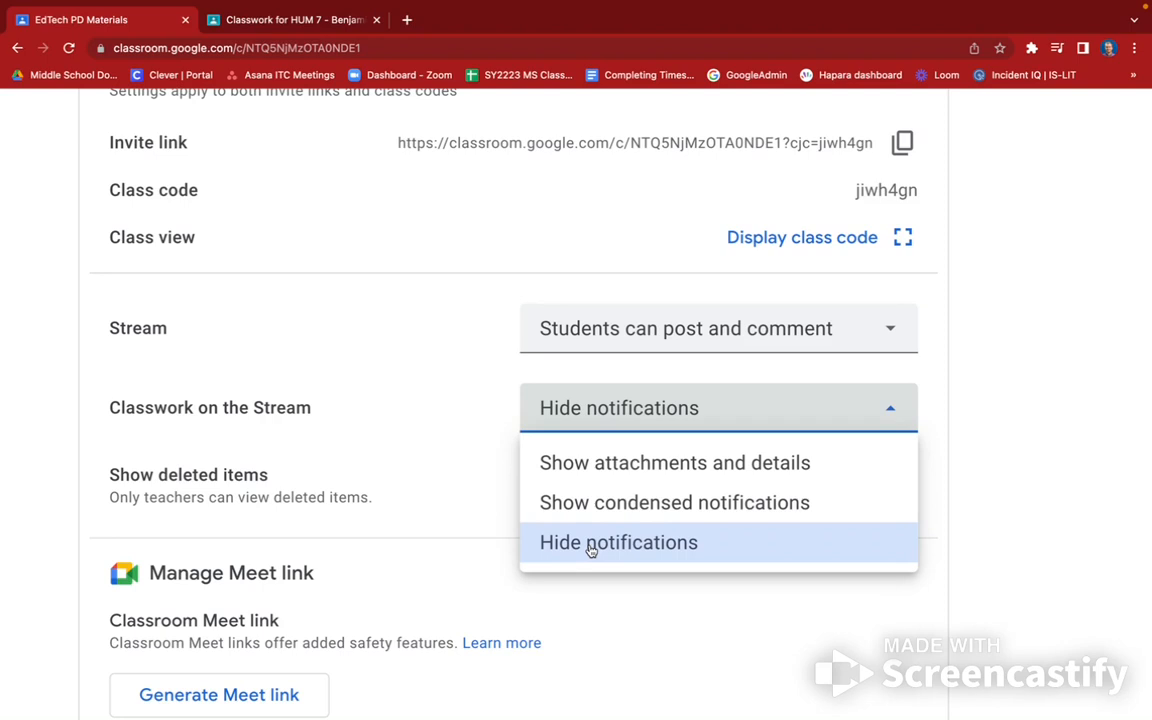
left_click(618, 542)
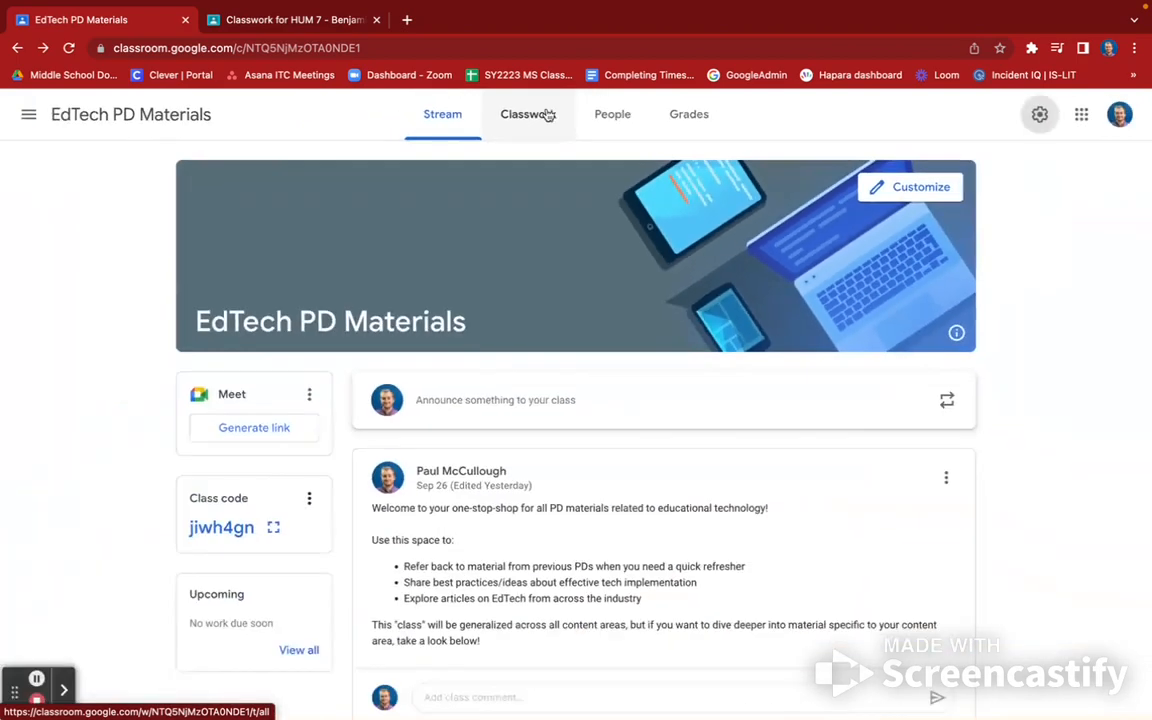
- On the Classwork page, create a new topic named Unit 1
left_click(528, 114)
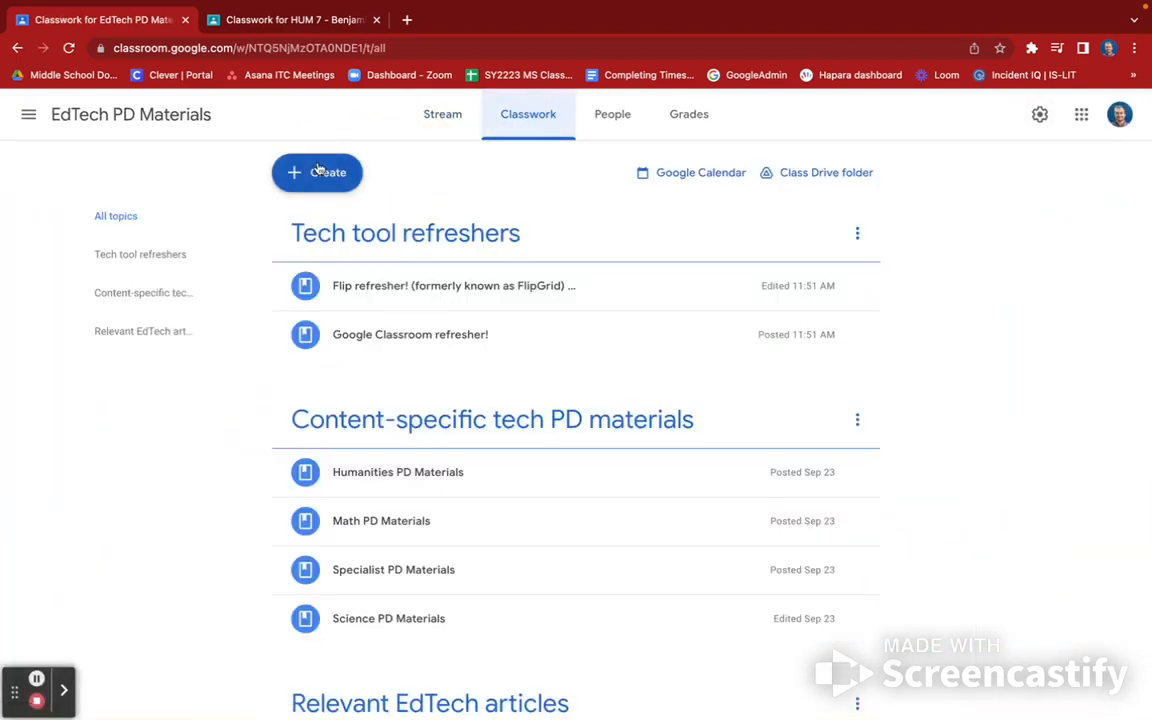
left_click(316, 172)
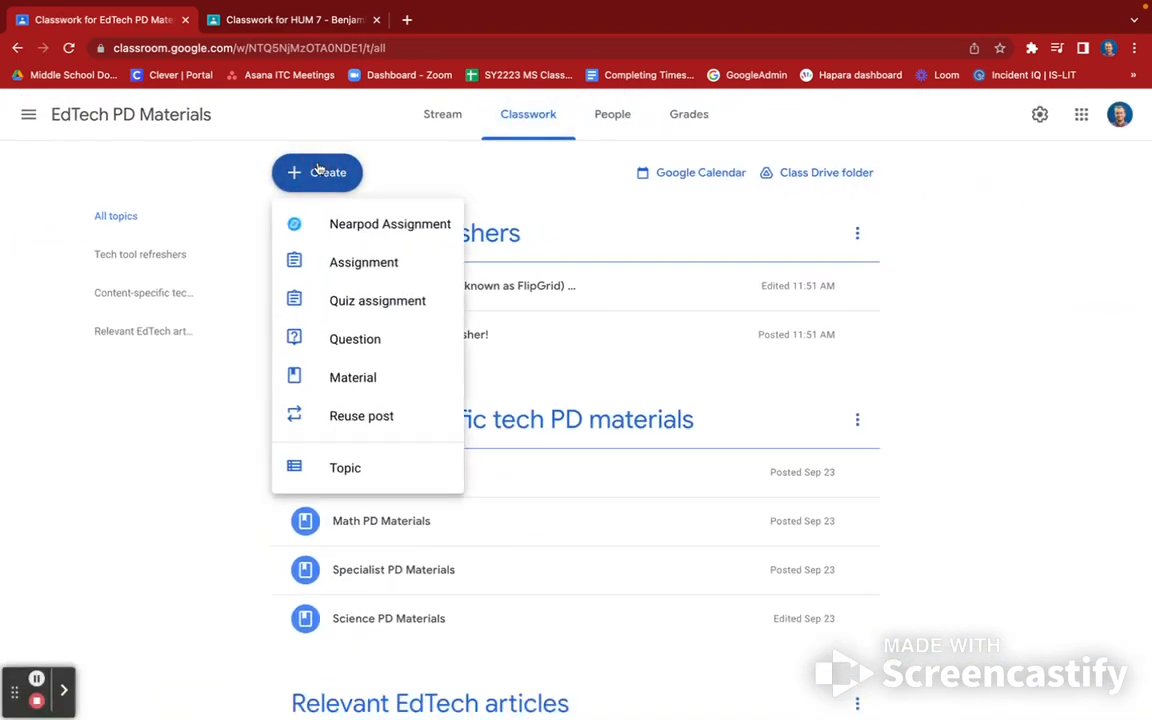
left_click(344, 468)
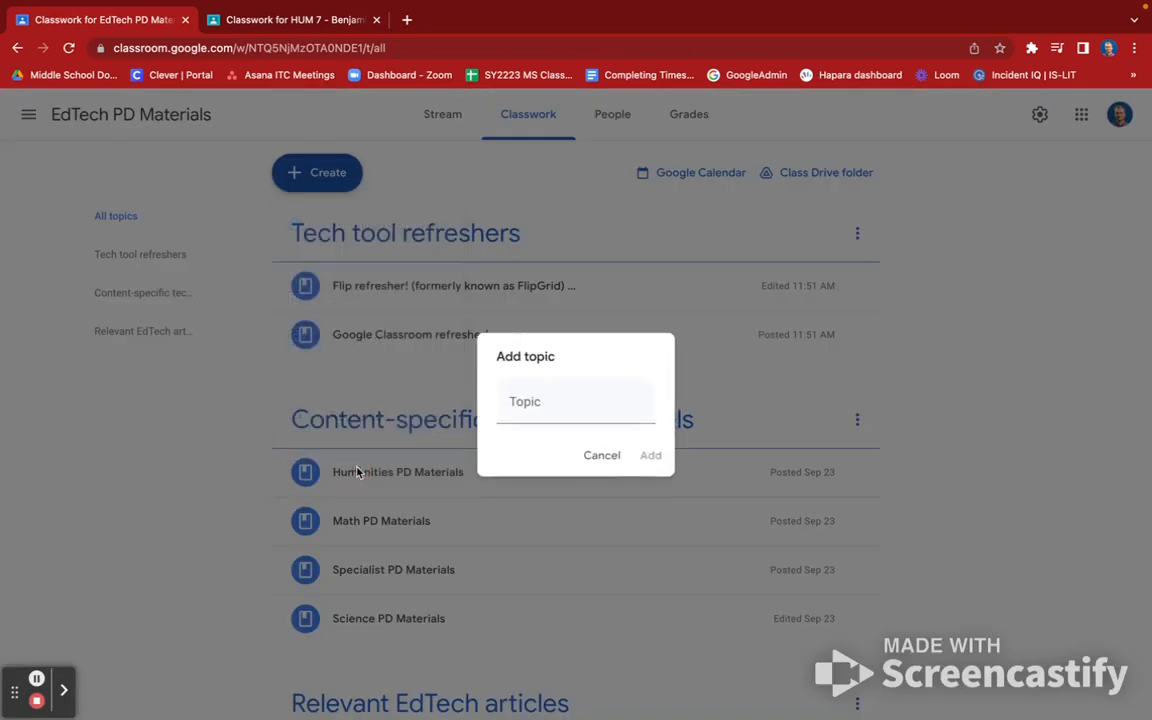
left_click(576, 400)
type("Unit 1")
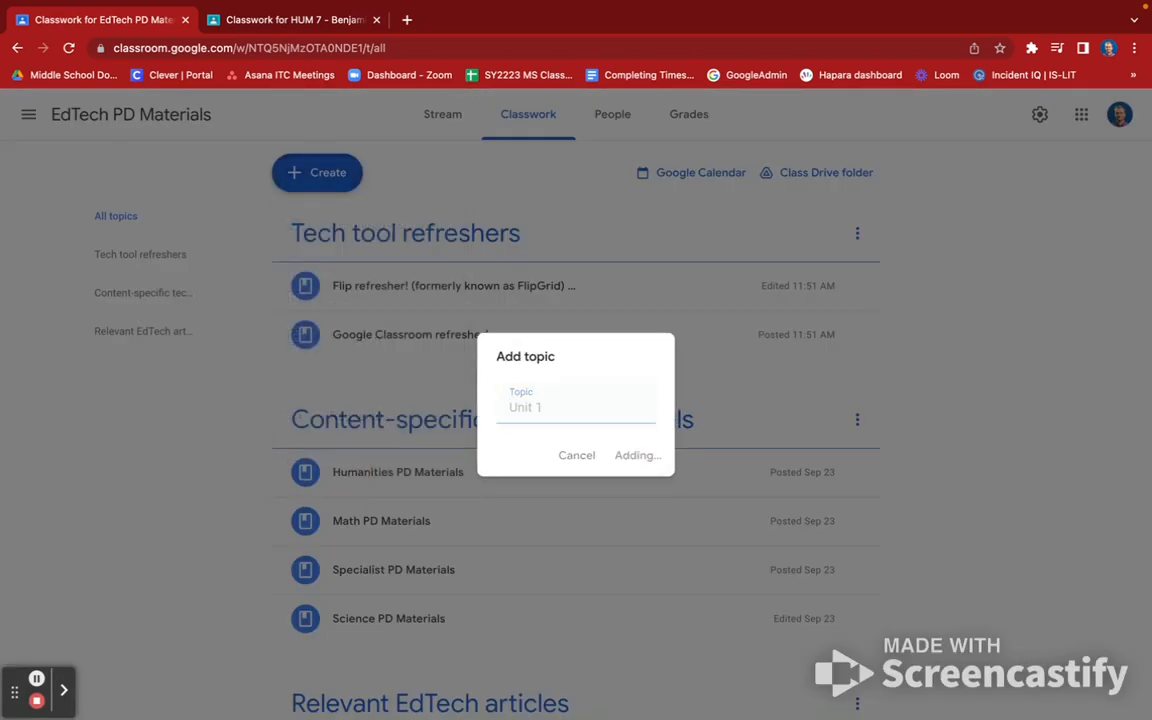
left_click(636, 456)
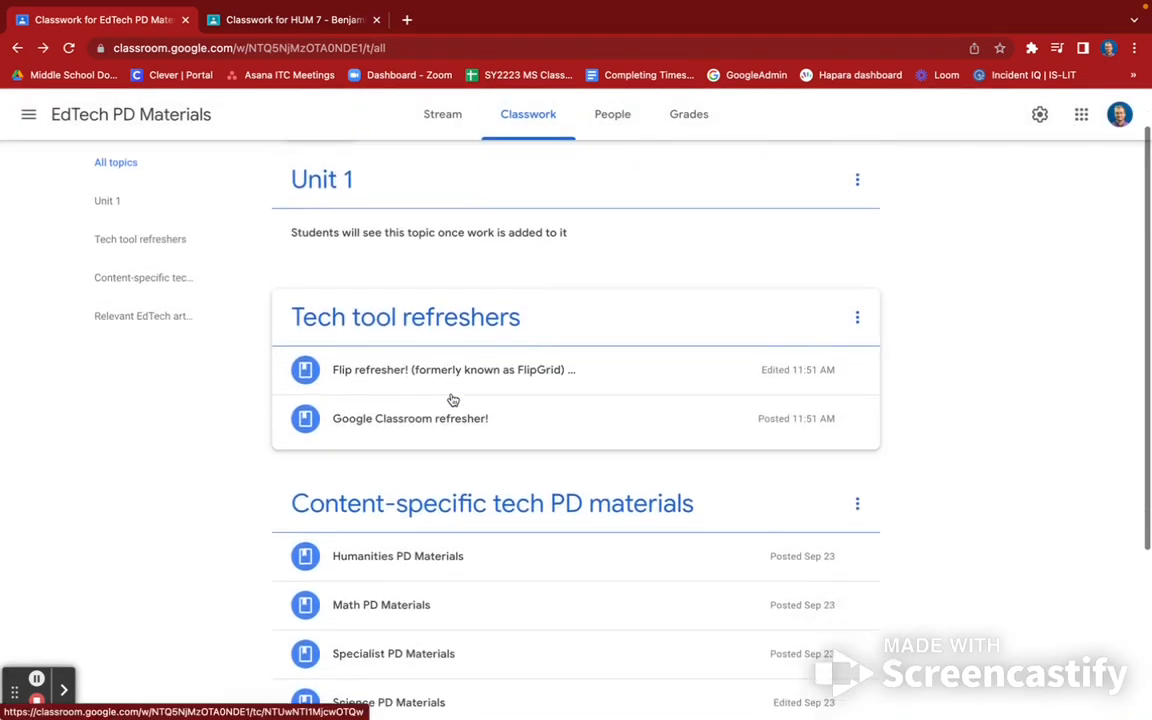
scroll("down", 3)
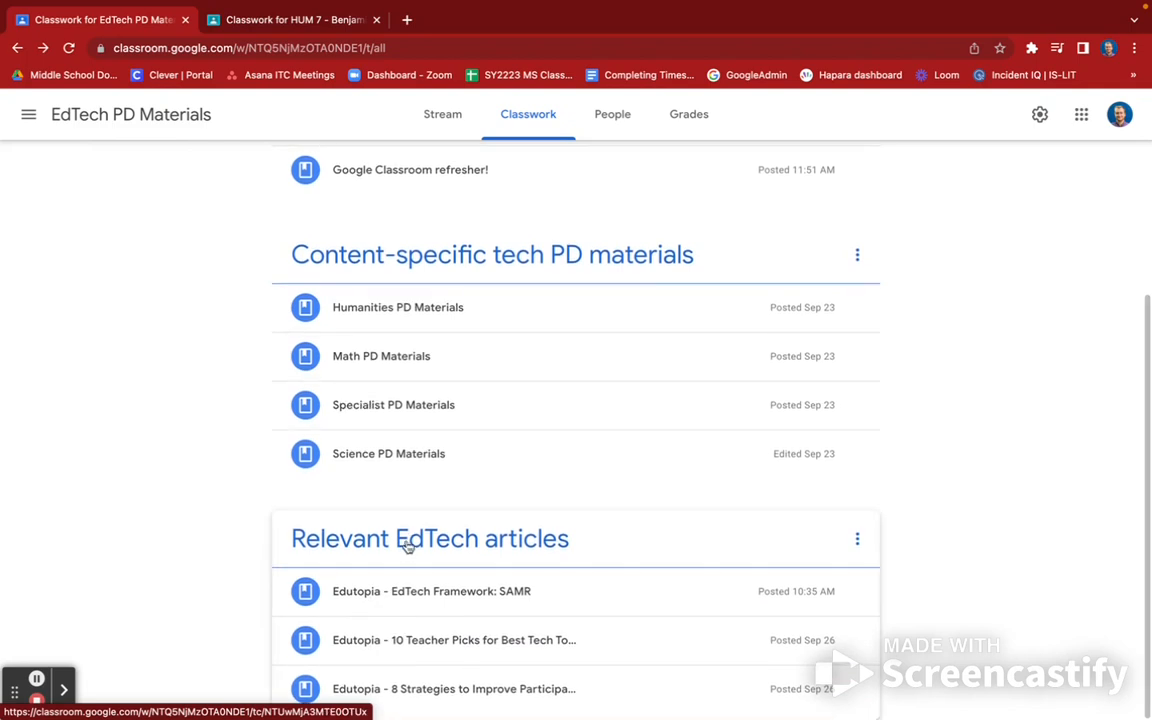
scroll("up", 3)
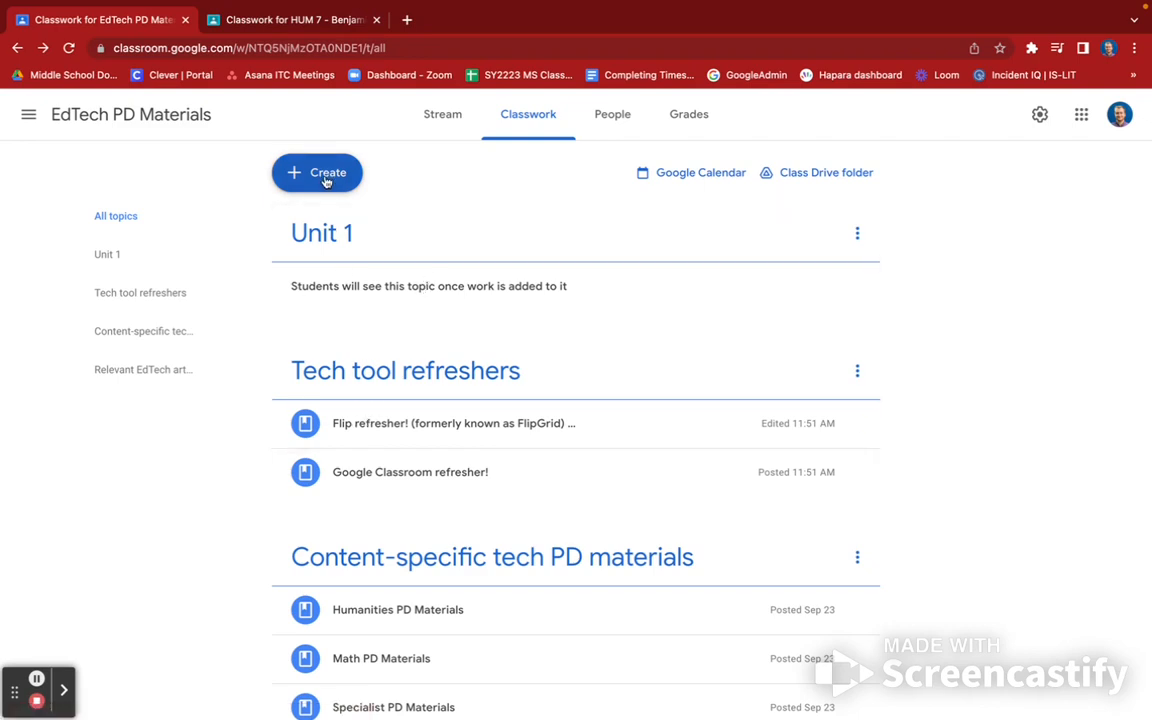
- Delete the test post and the Unit 1 topic, then show the HUM 7 - Benjamin - 7D Classwork page
left_click(316, 172)
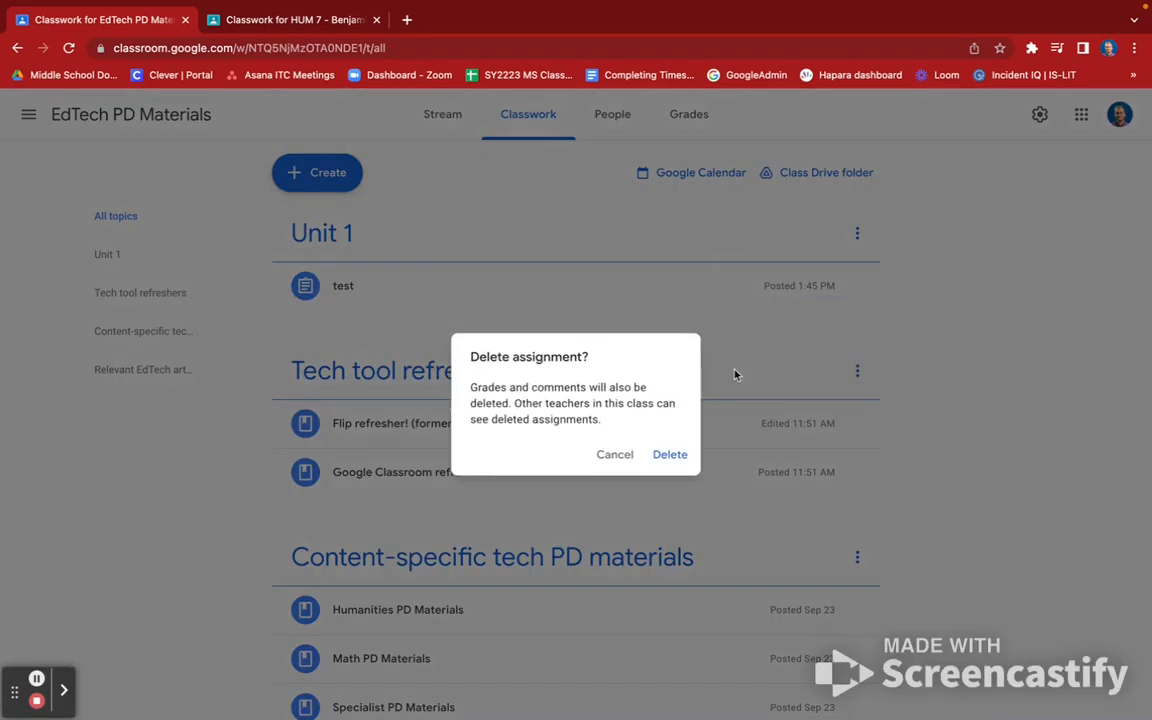
left_click(670, 454)
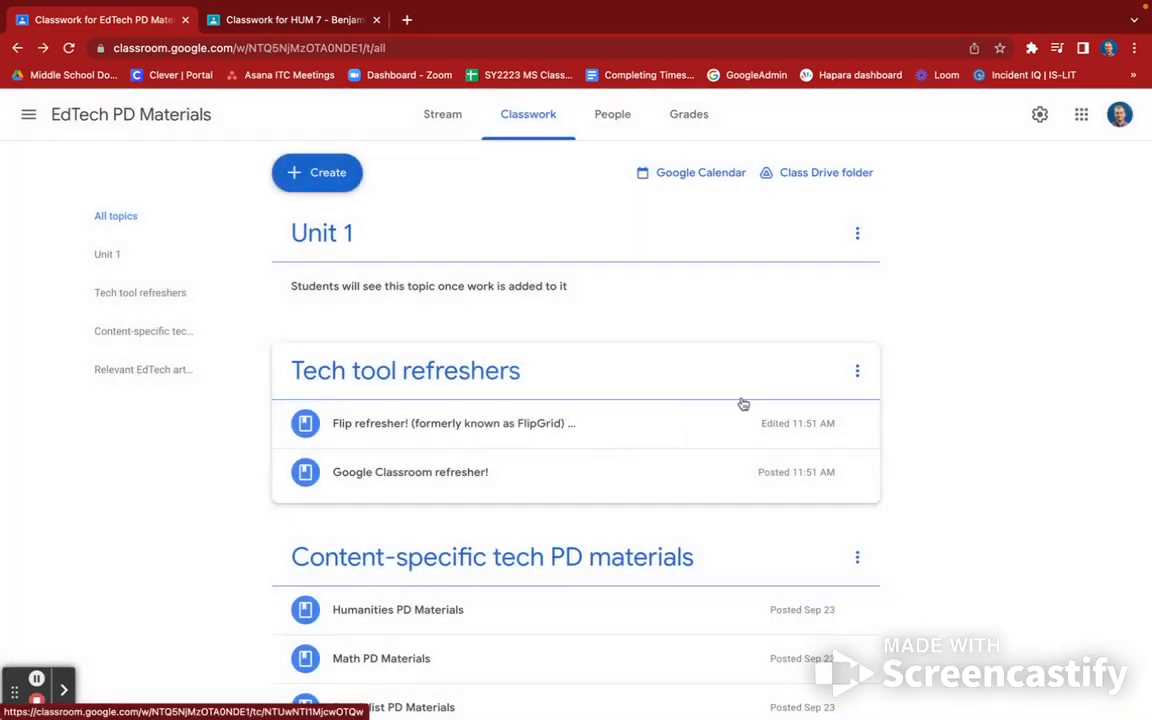
mouse_move(642, 298)
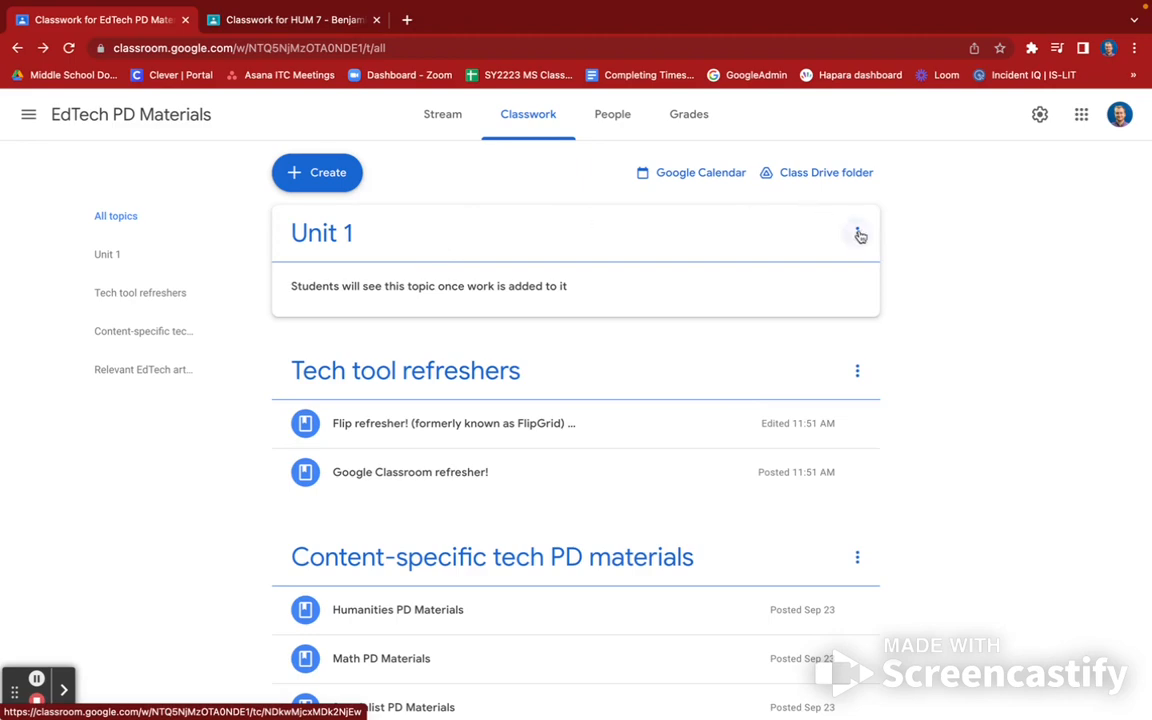
left_click(856, 232)
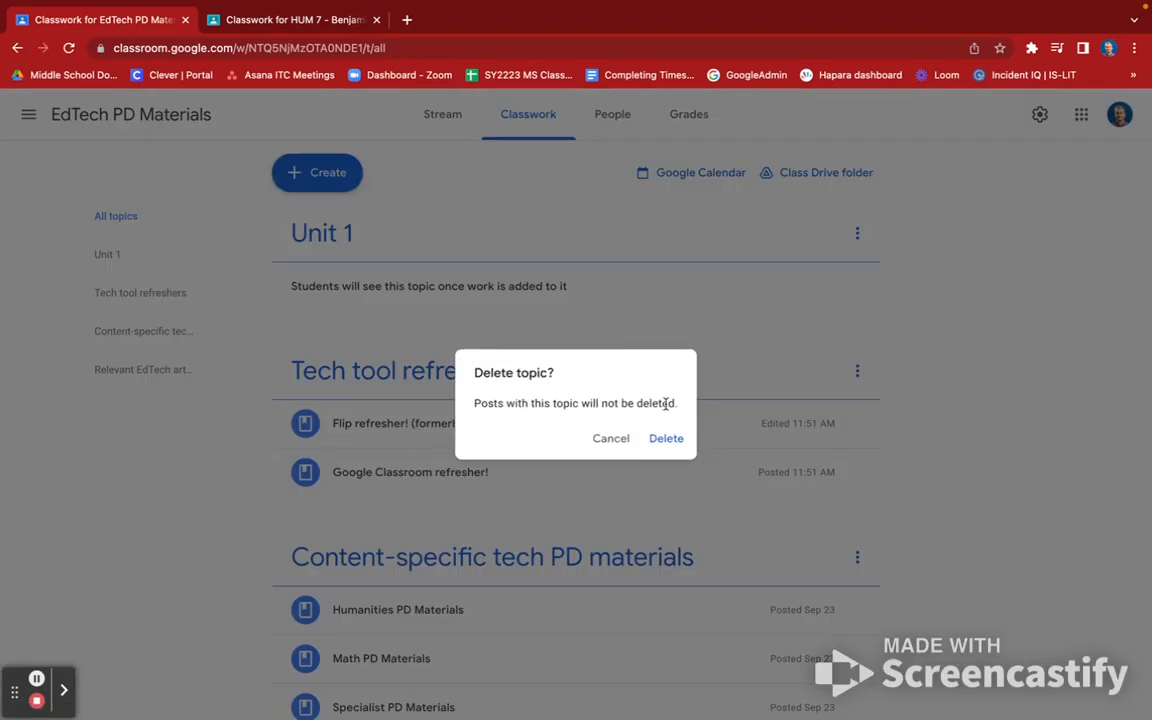
left_click(666, 438)
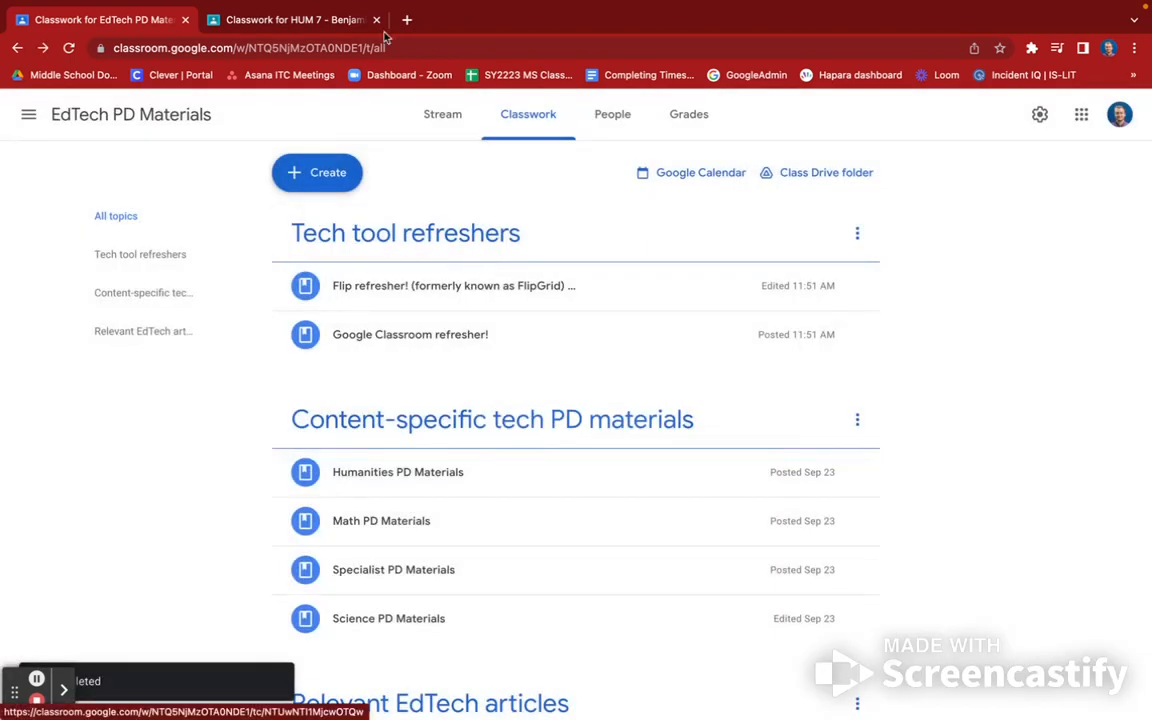
left_click(290, 20)
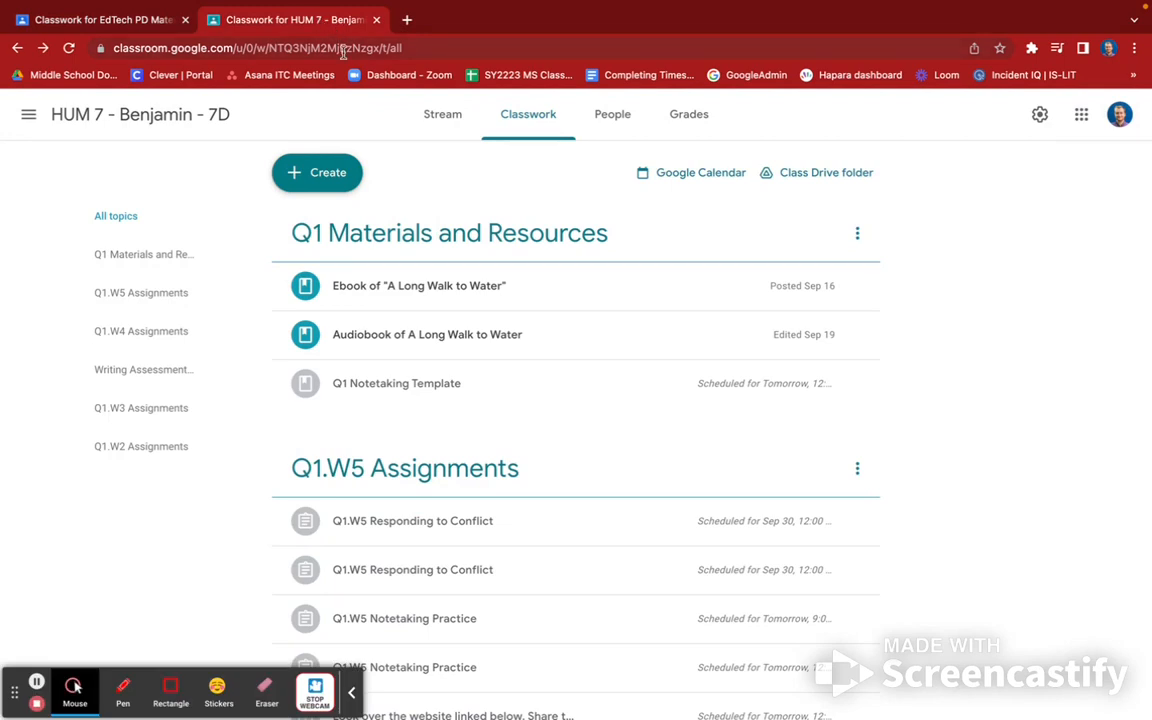
scroll("down", 3)
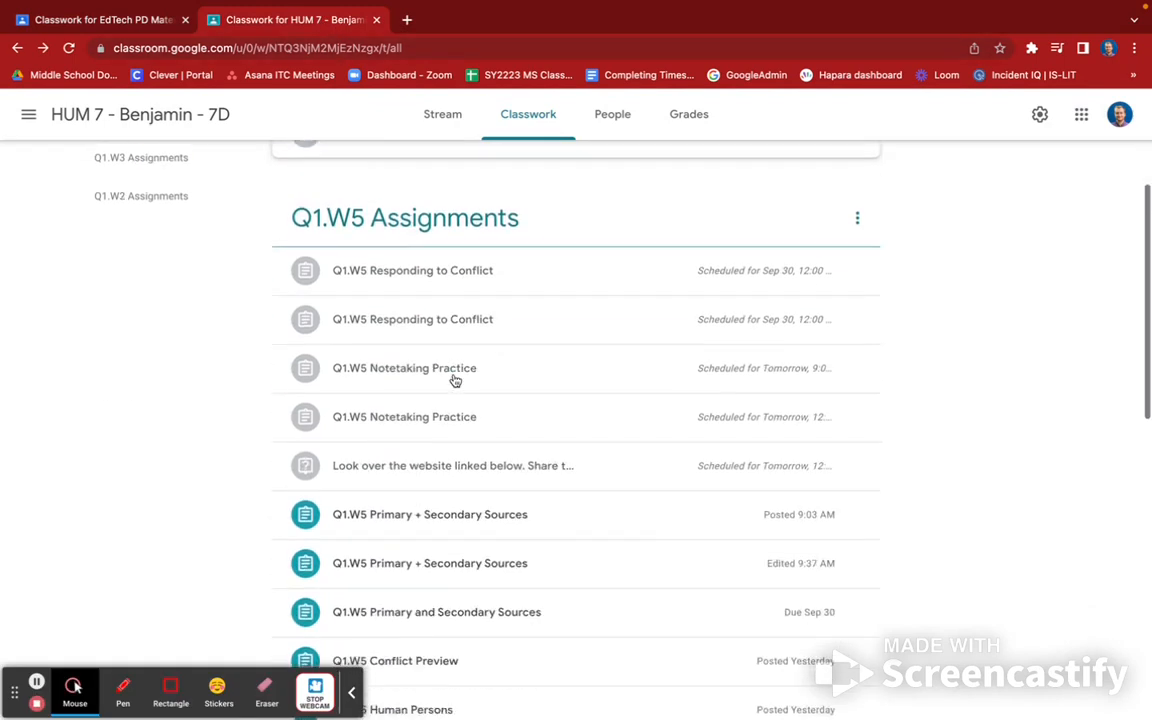
scroll("down", 3)
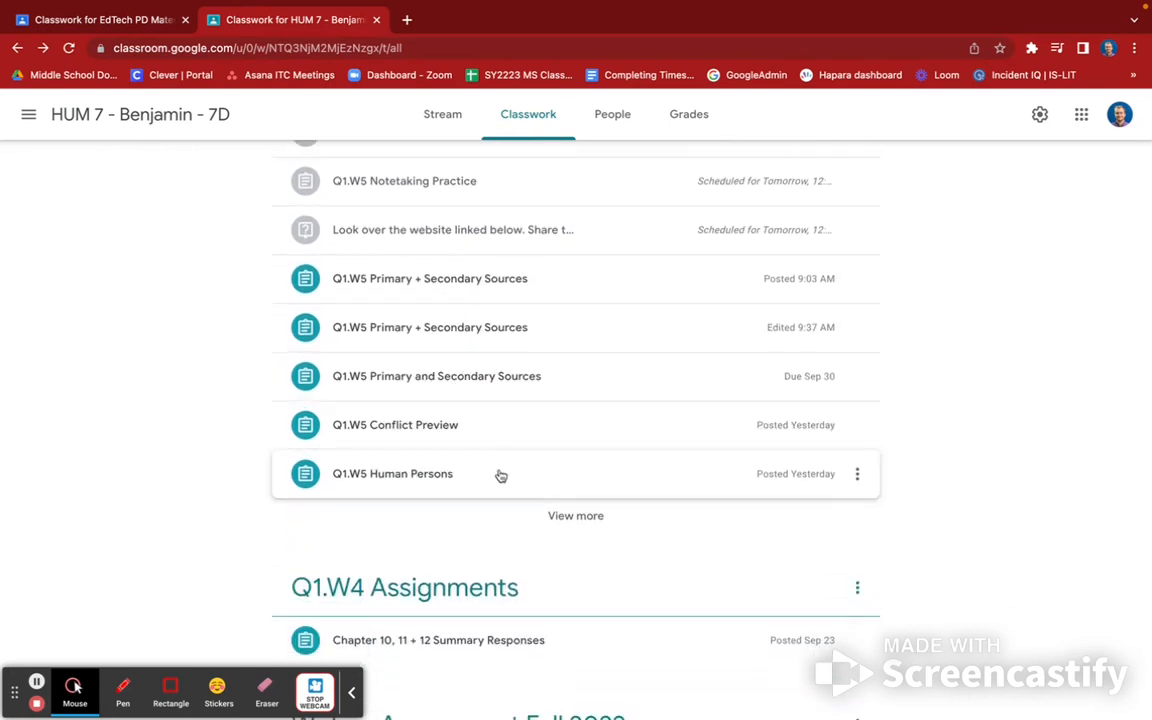
left_click(392, 472)
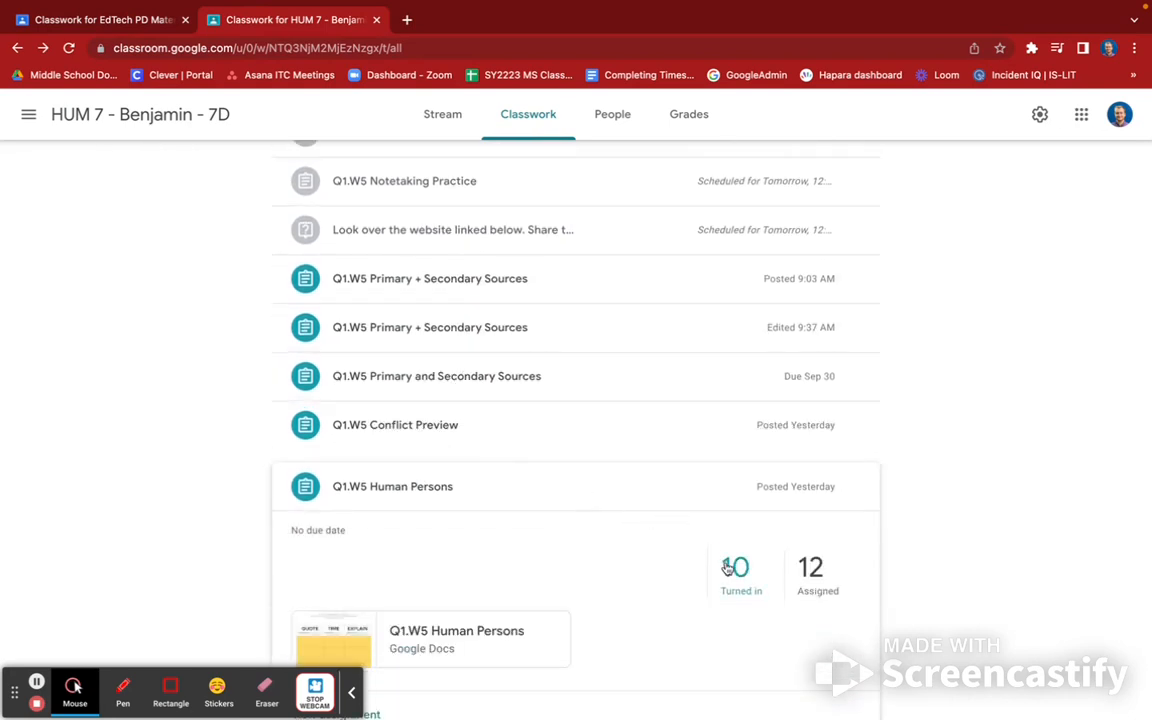
left_click(392, 486)
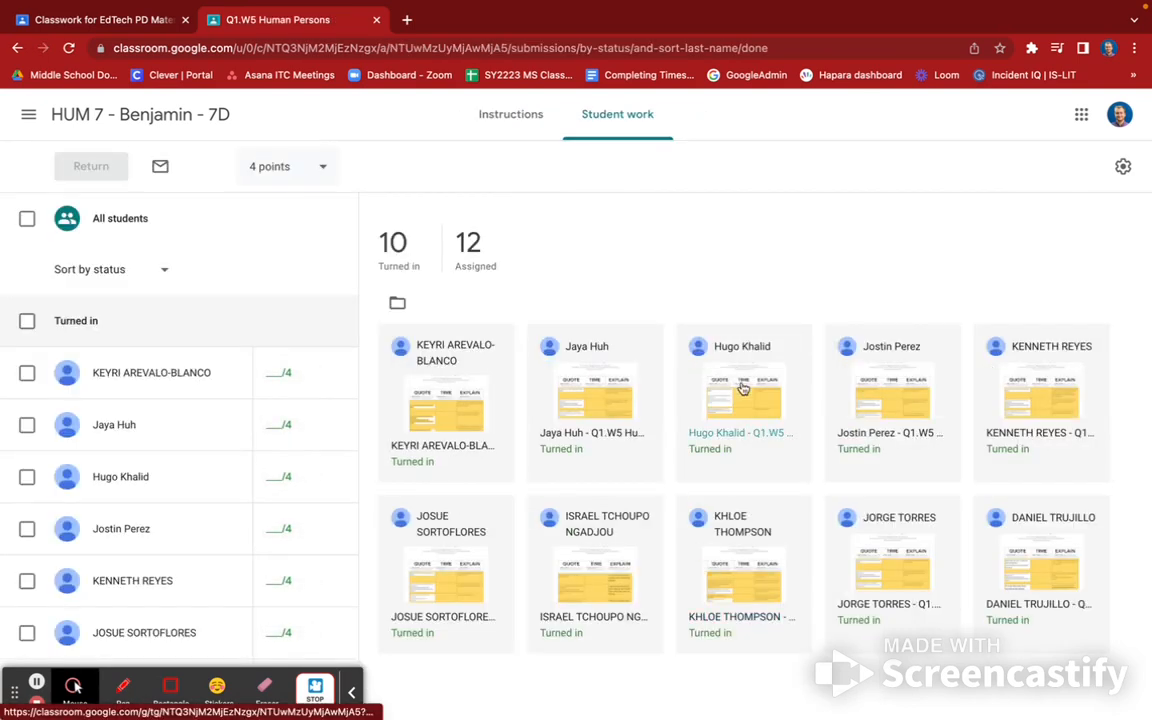
left_click(890, 390)
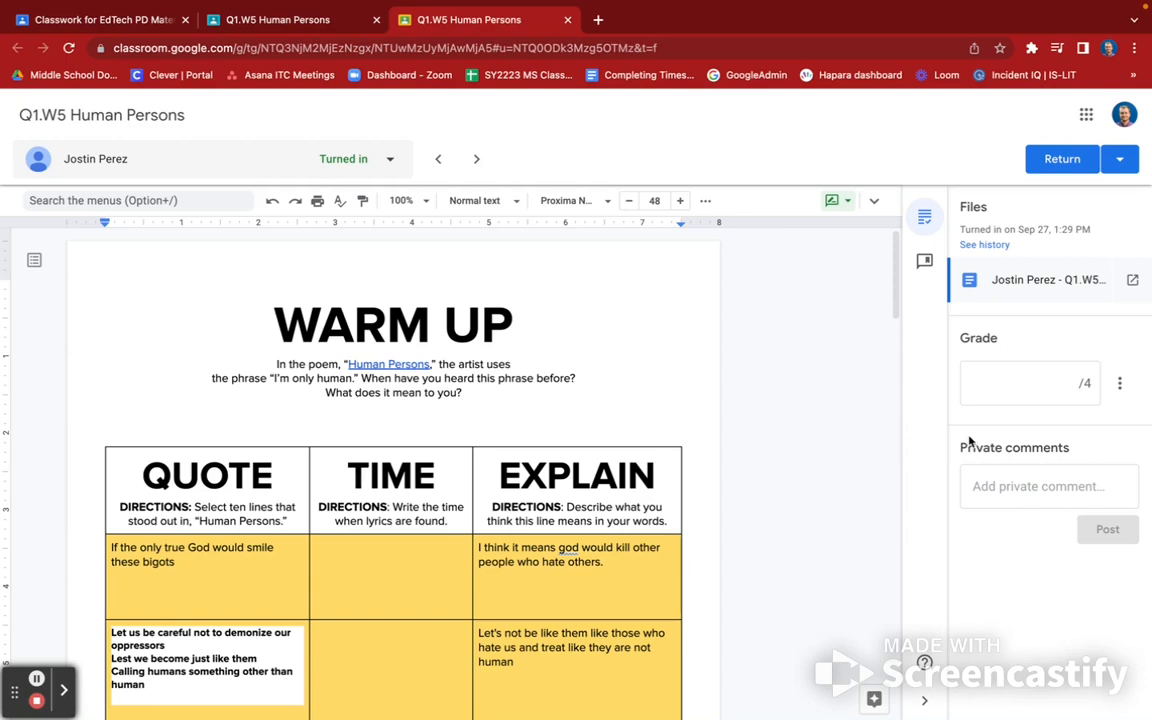
scroll("down", 3)
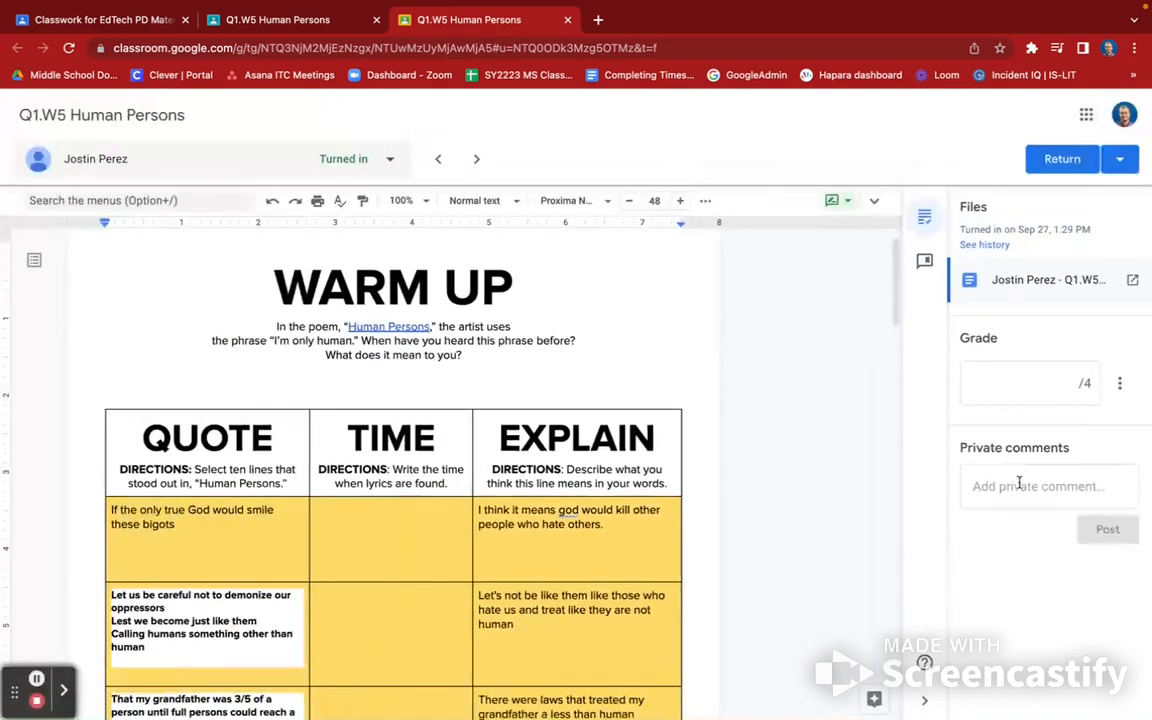
left_click(1048, 486)
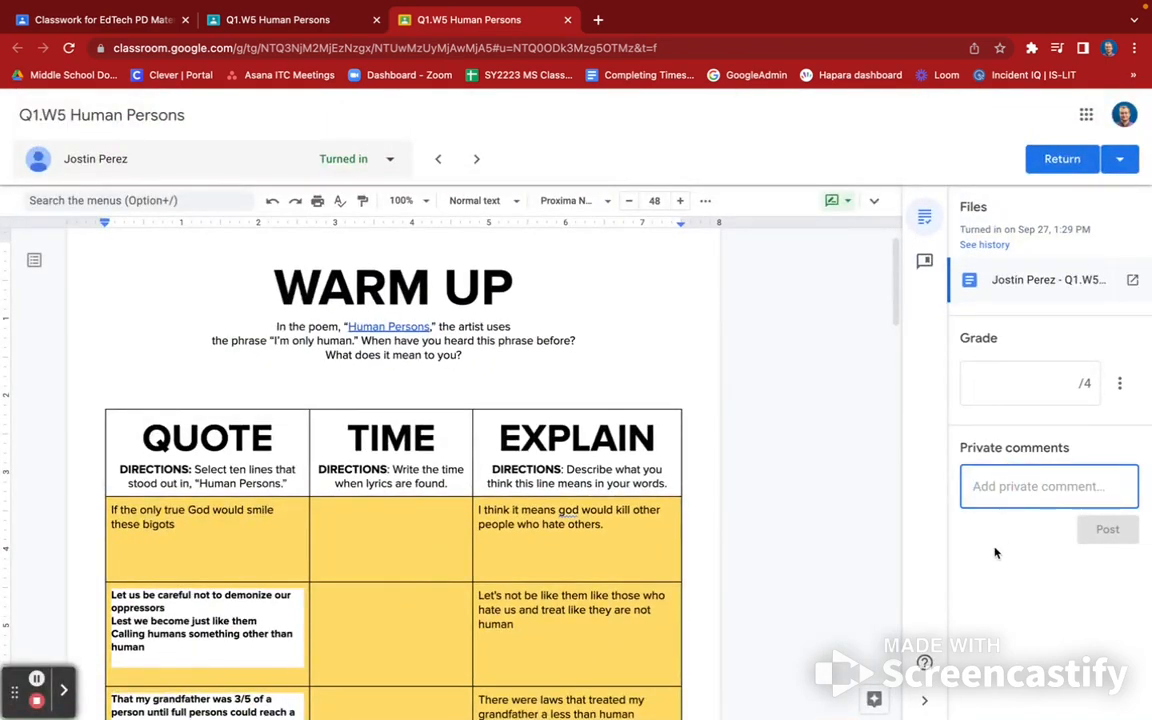
mouse_move(828, 458)
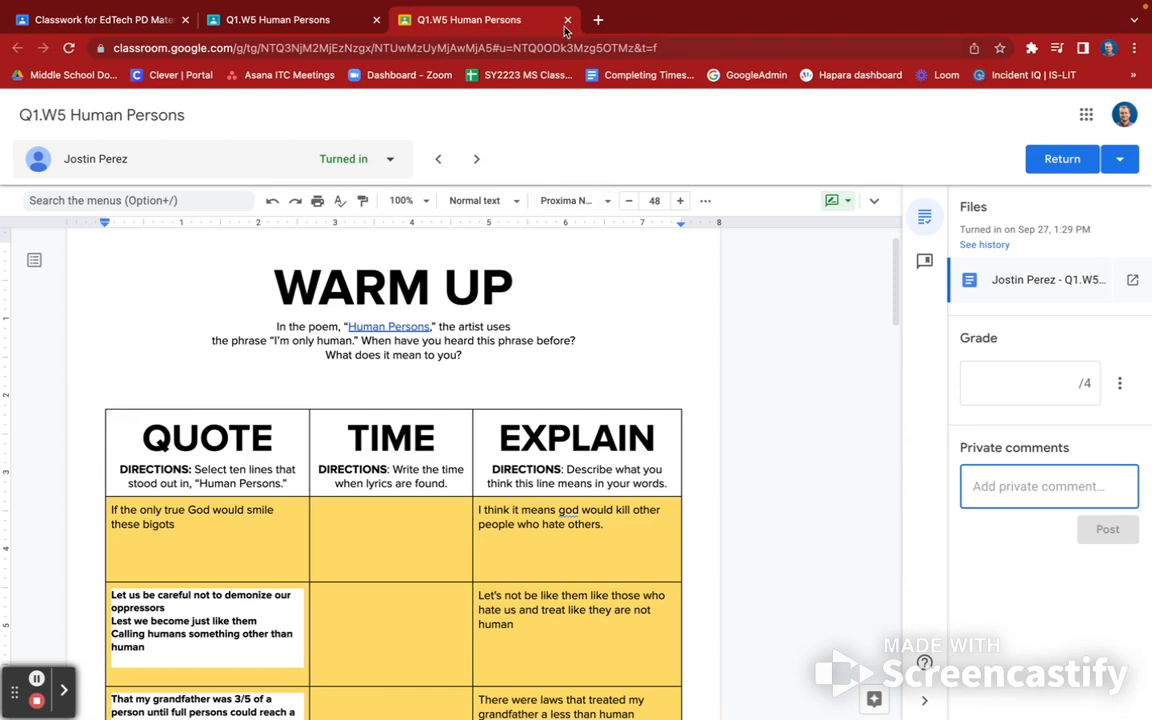
mouse_move(568, 20)
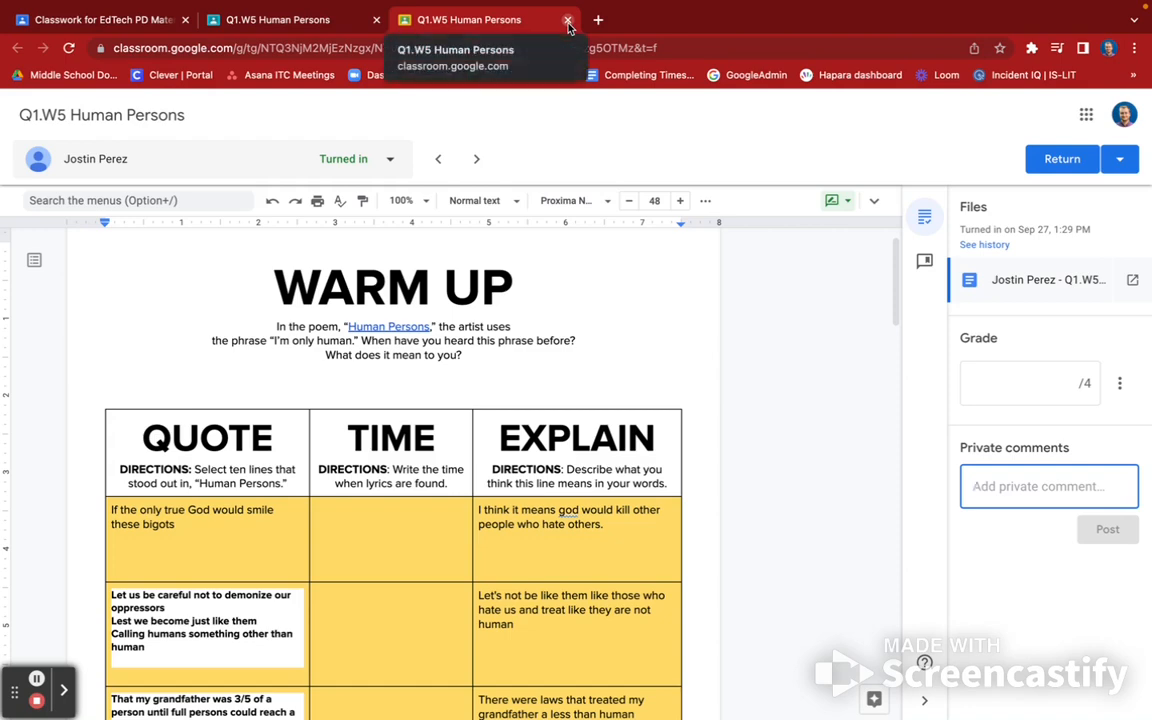
left_click(568, 20)
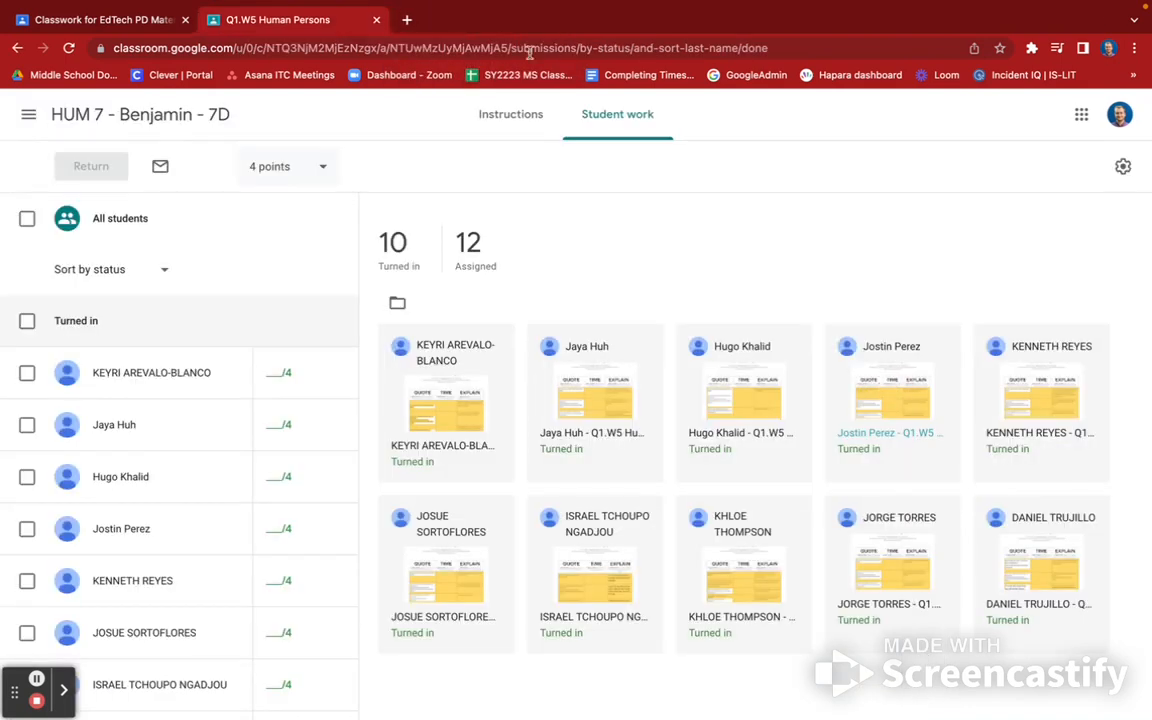
- Go to the HUM 7 - Benjamin - 7D stream and scroll through its announcements
left_click(140, 114)
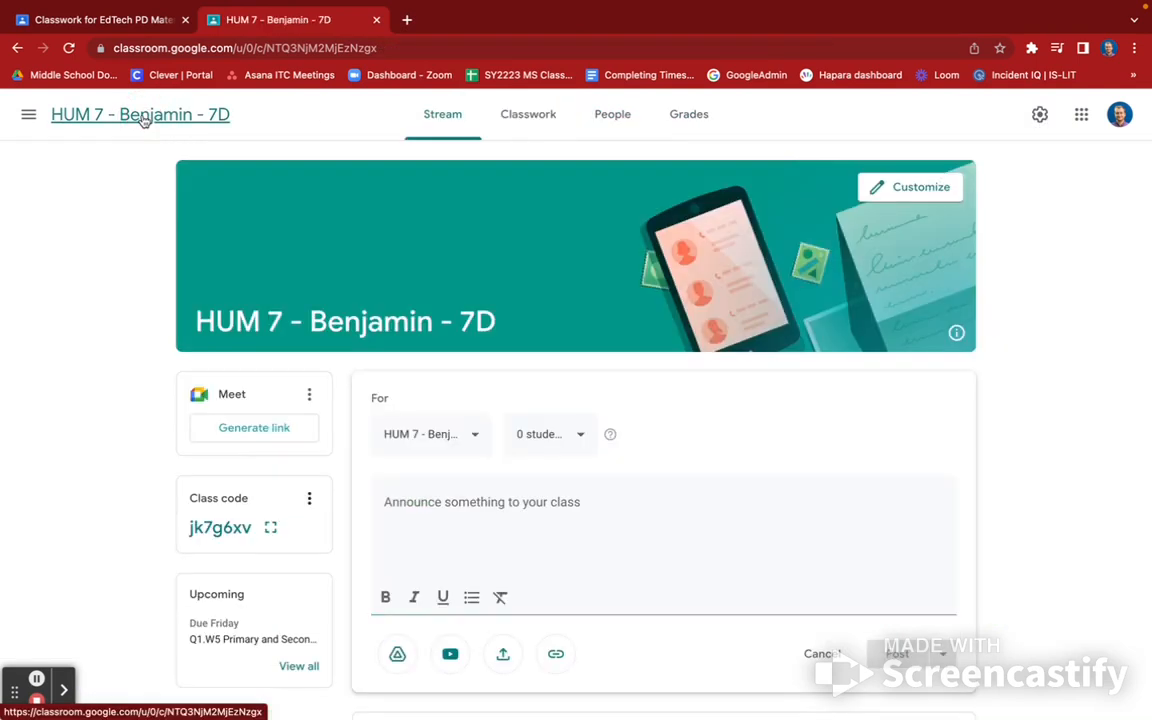
mouse_move(452, 410)
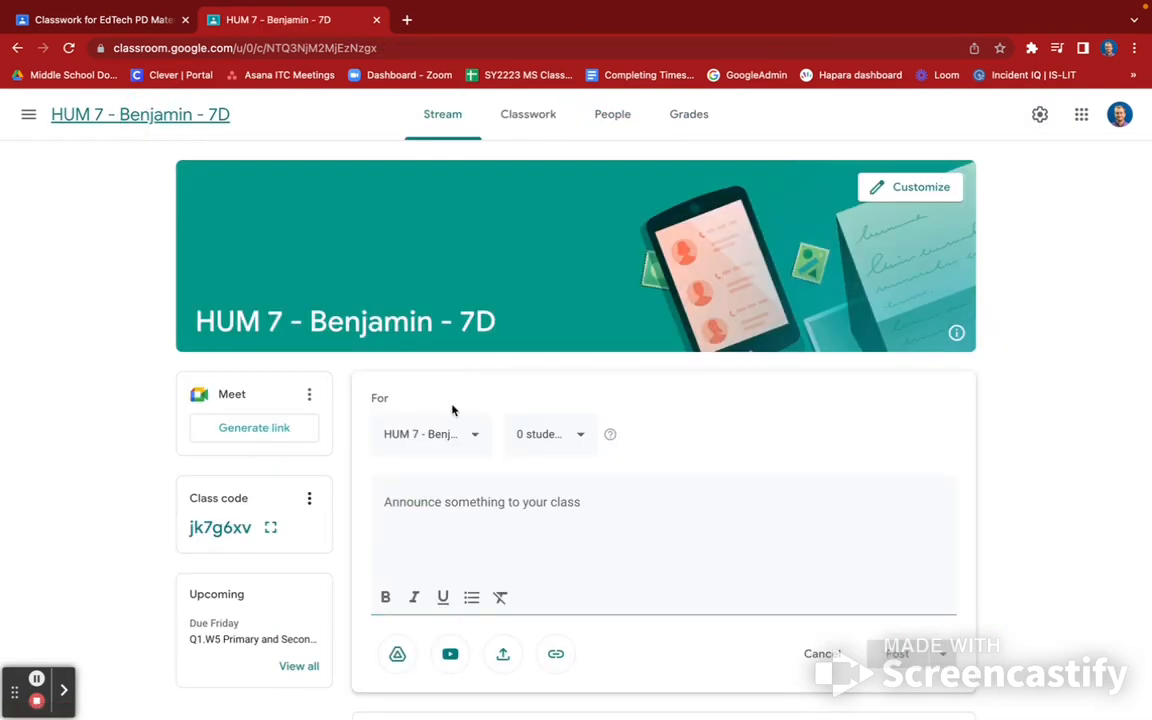
scroll("down", 3)
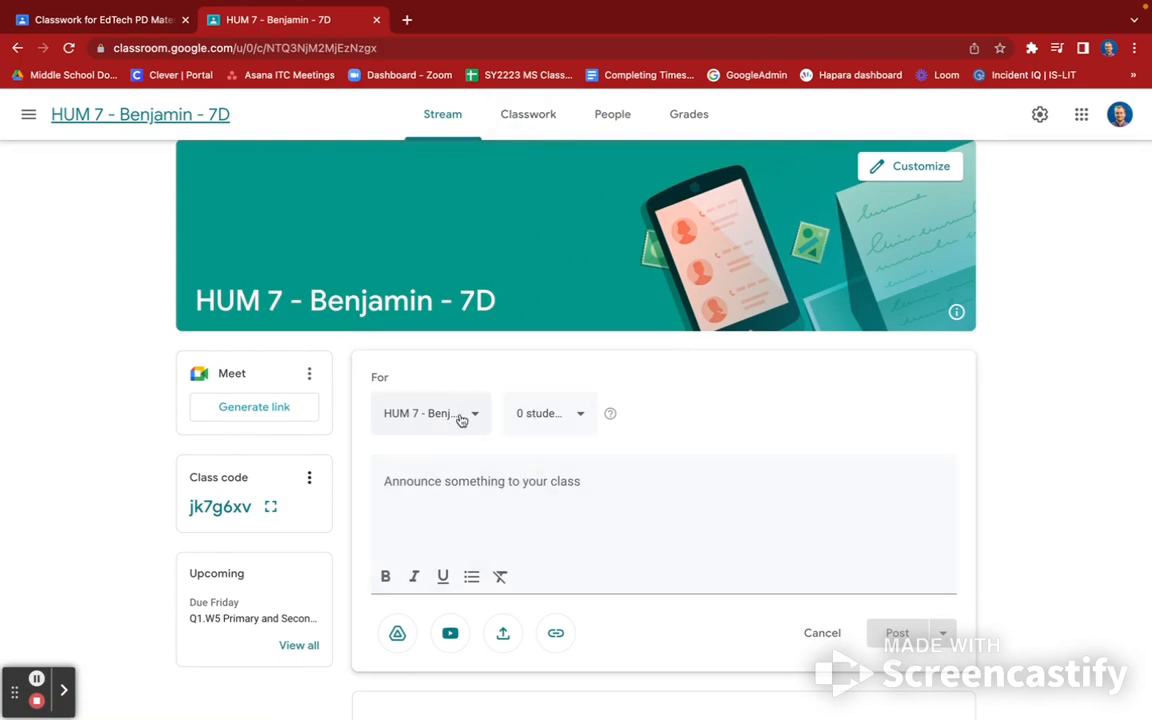
left_click(430, 412)
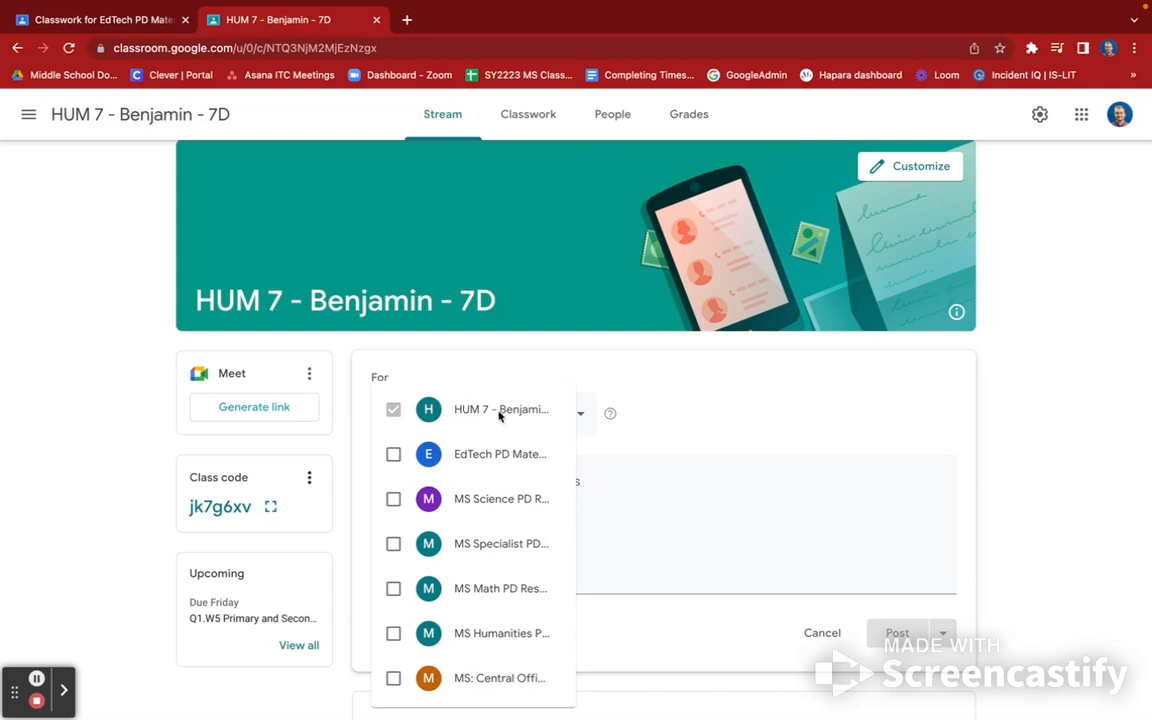
mouse_move(484, 510)
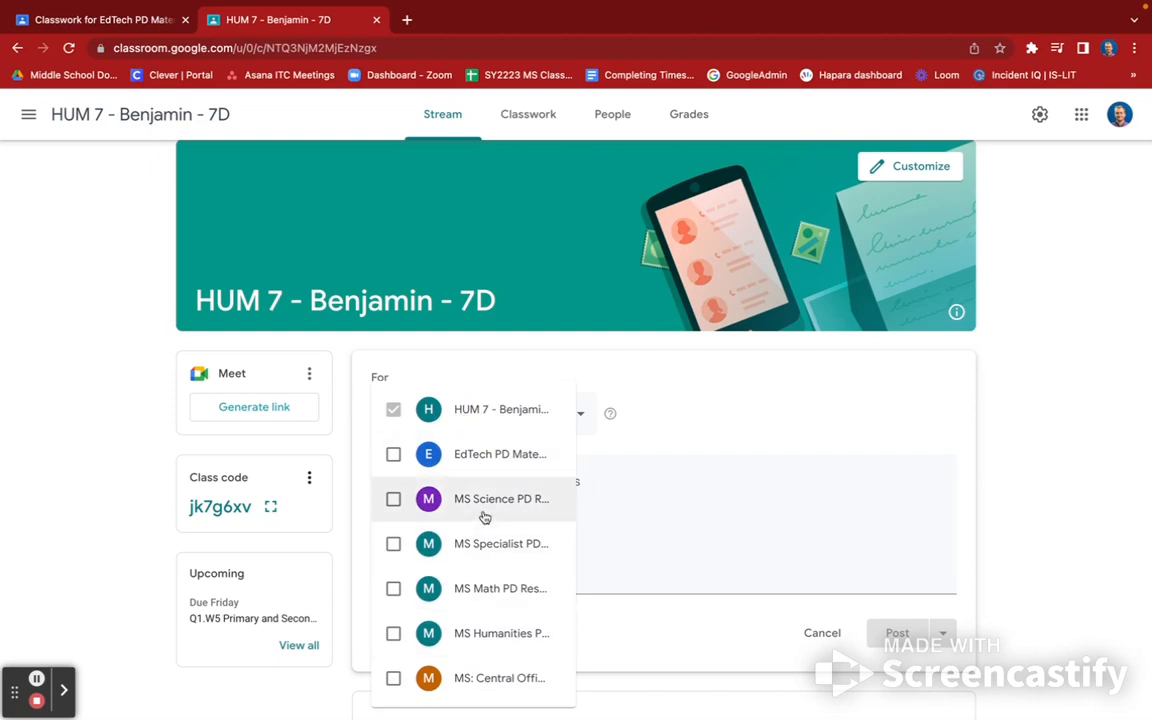
left_click(580, 412)
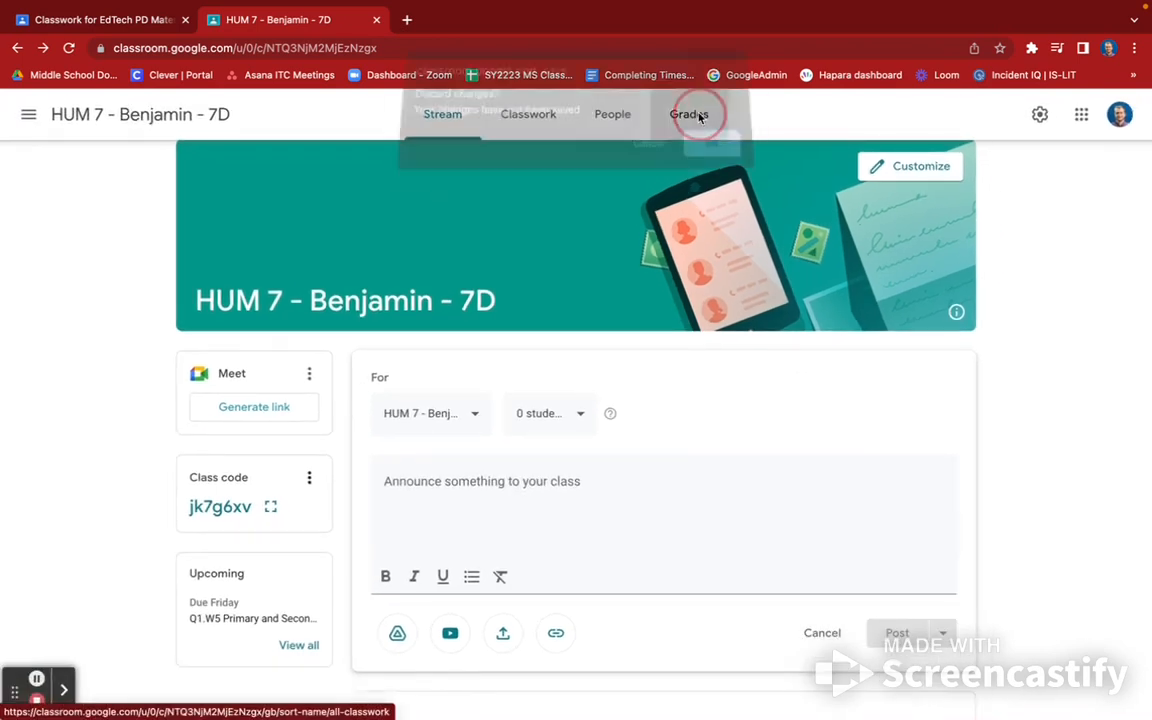
- From the Grades page, open the student work for a Q1.W5 assignment (5 turned in, 17 assigned)
left_click(688, 114)
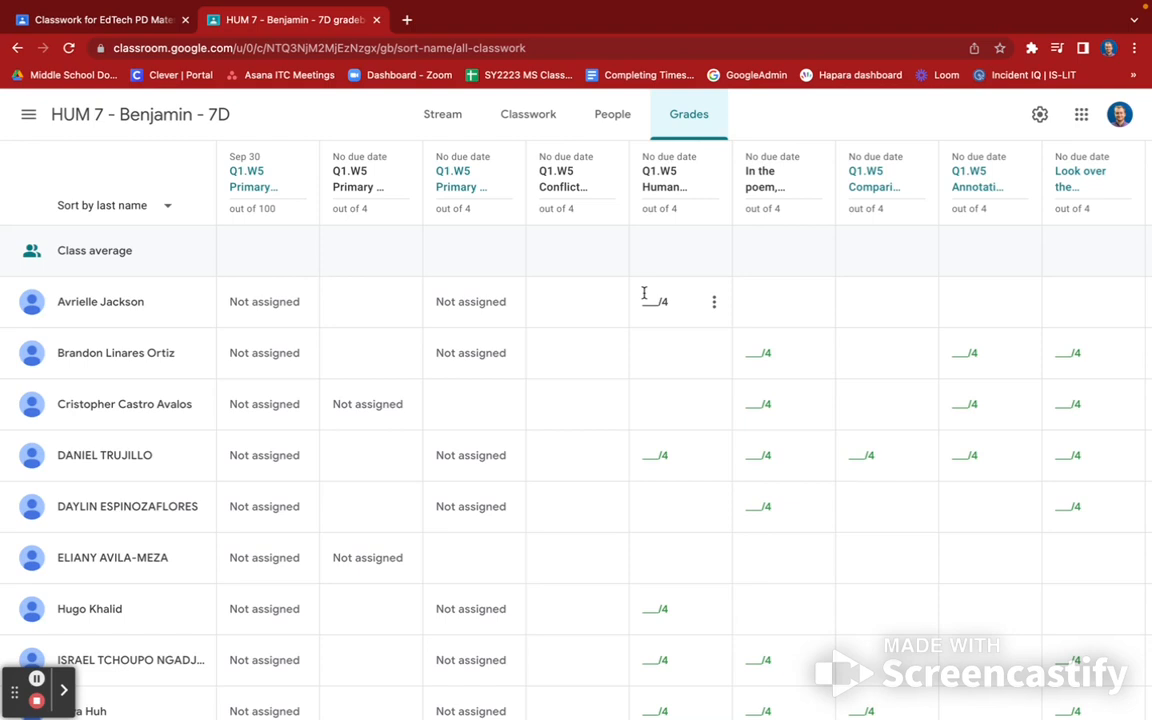
mouse_move(770, 168)
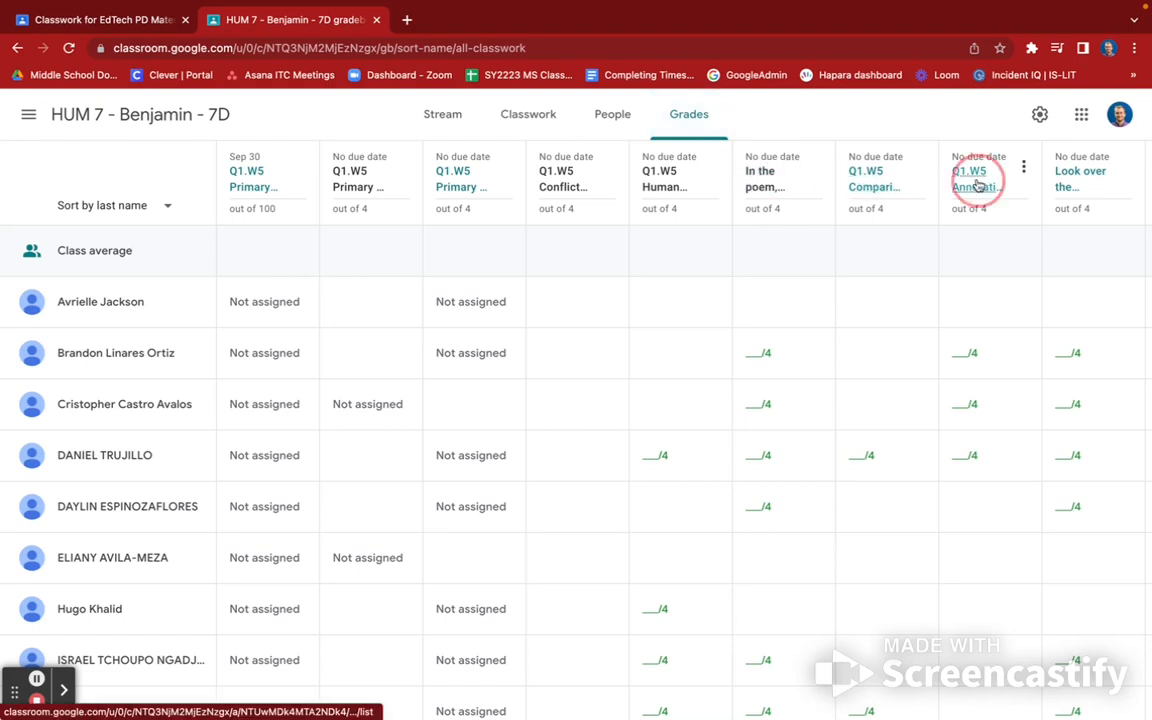
left_click(976, 180)
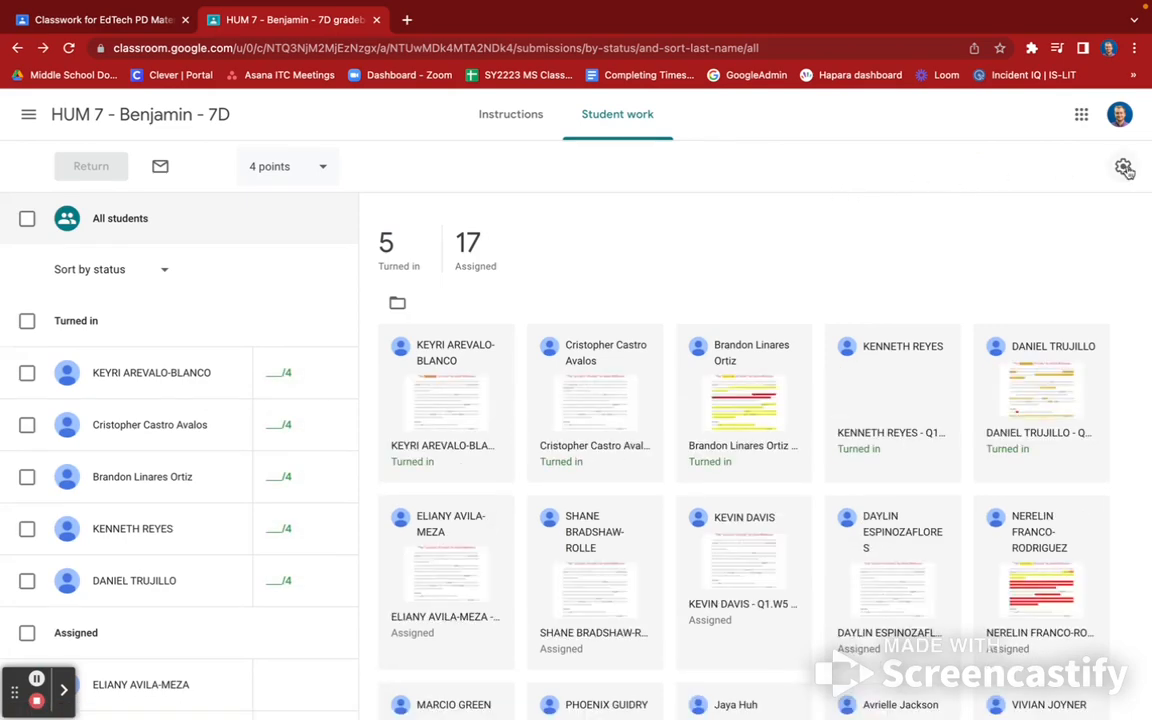
- Bring up the grade export options to copy all grades to Google Sheets
left_click(1124, 168)
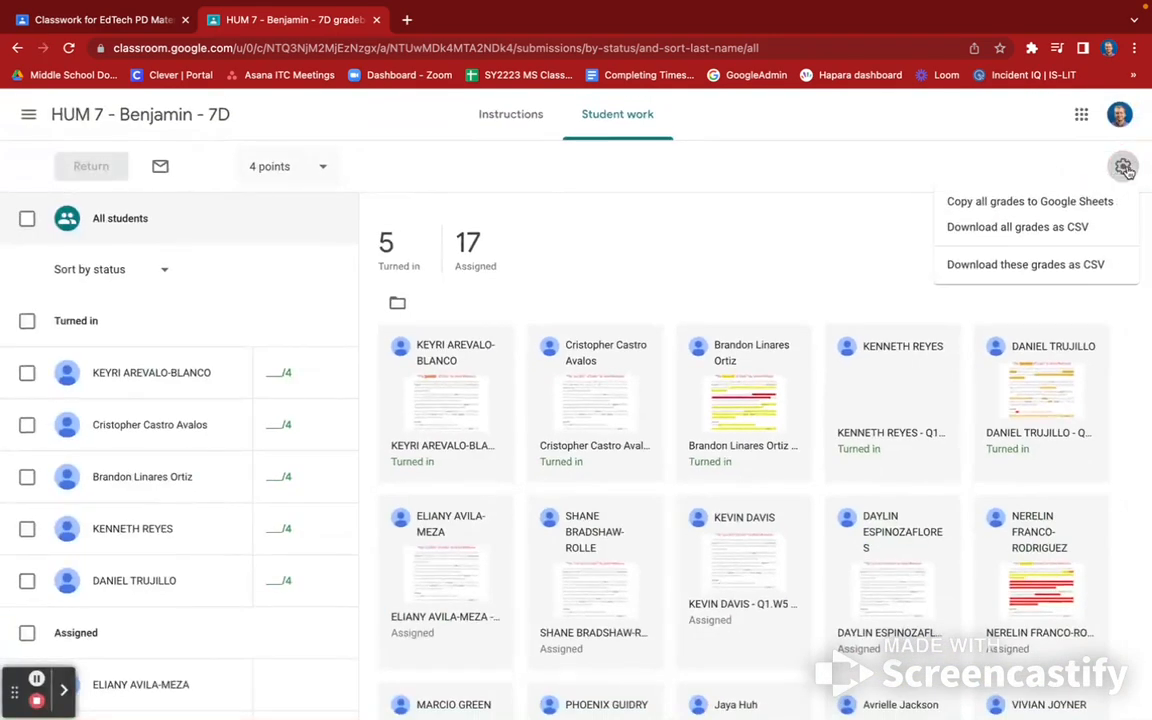
mouse_move(1044, 204)
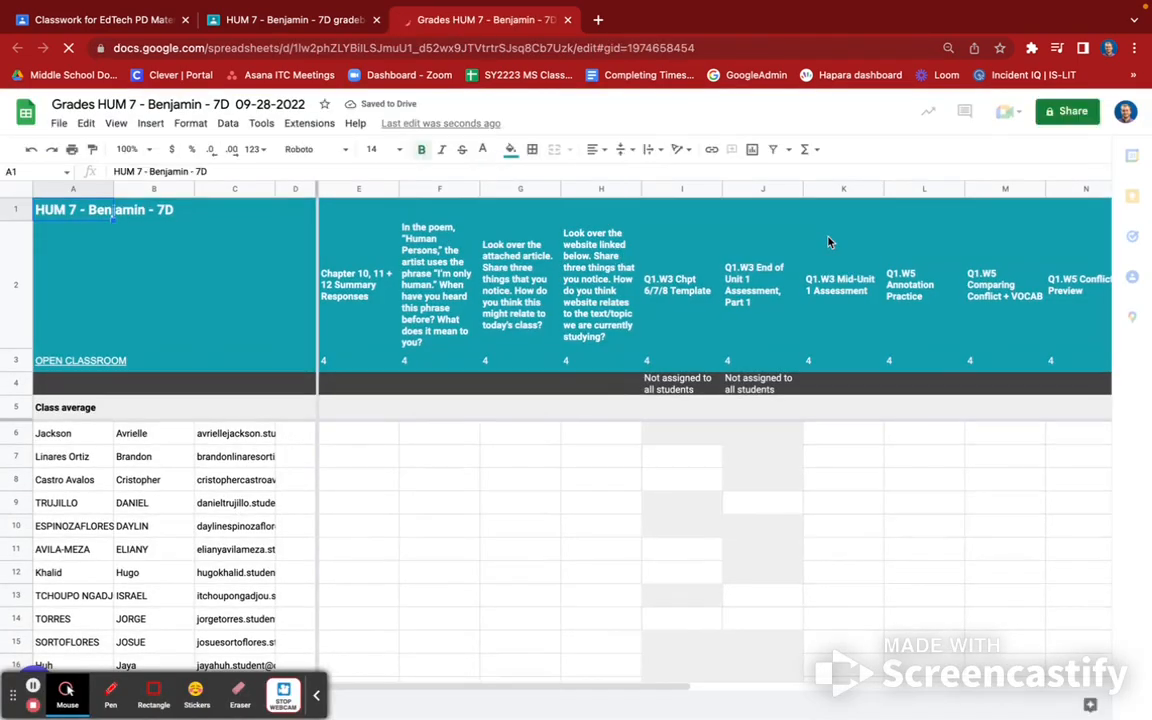
- Look over the new HUM 7 - 7D grades spreadsheet, then return to the Q1.W5 student work page
scroll("right", 3)
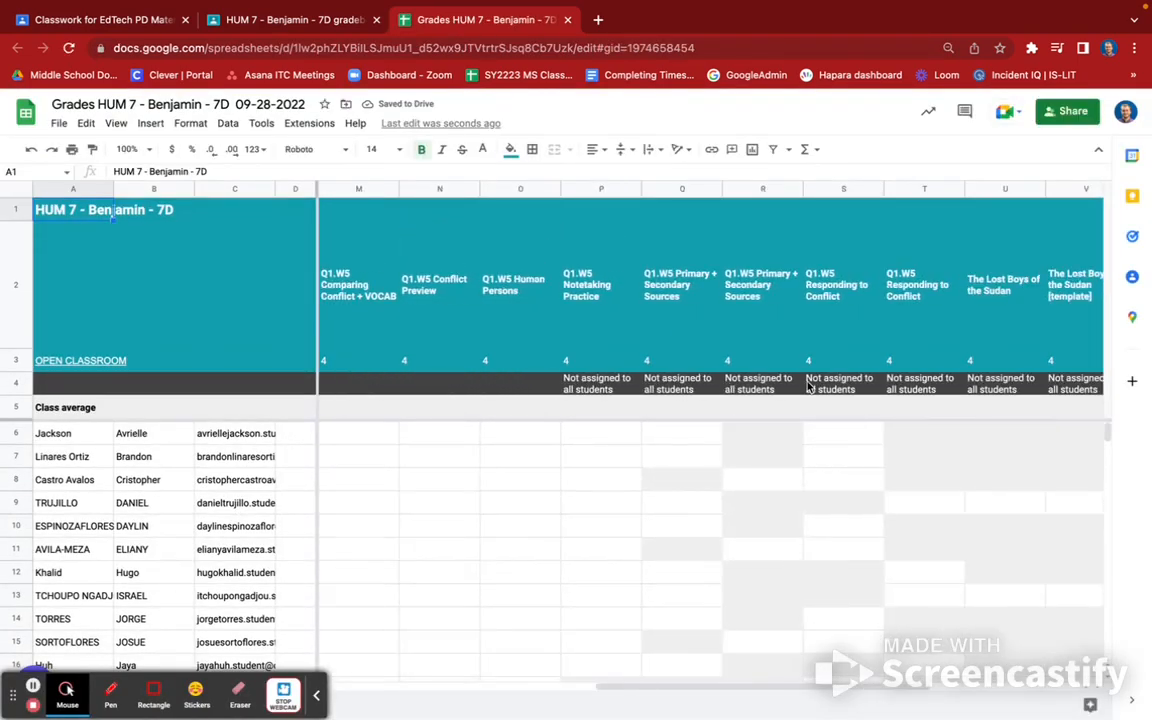
scroll("left", 3)
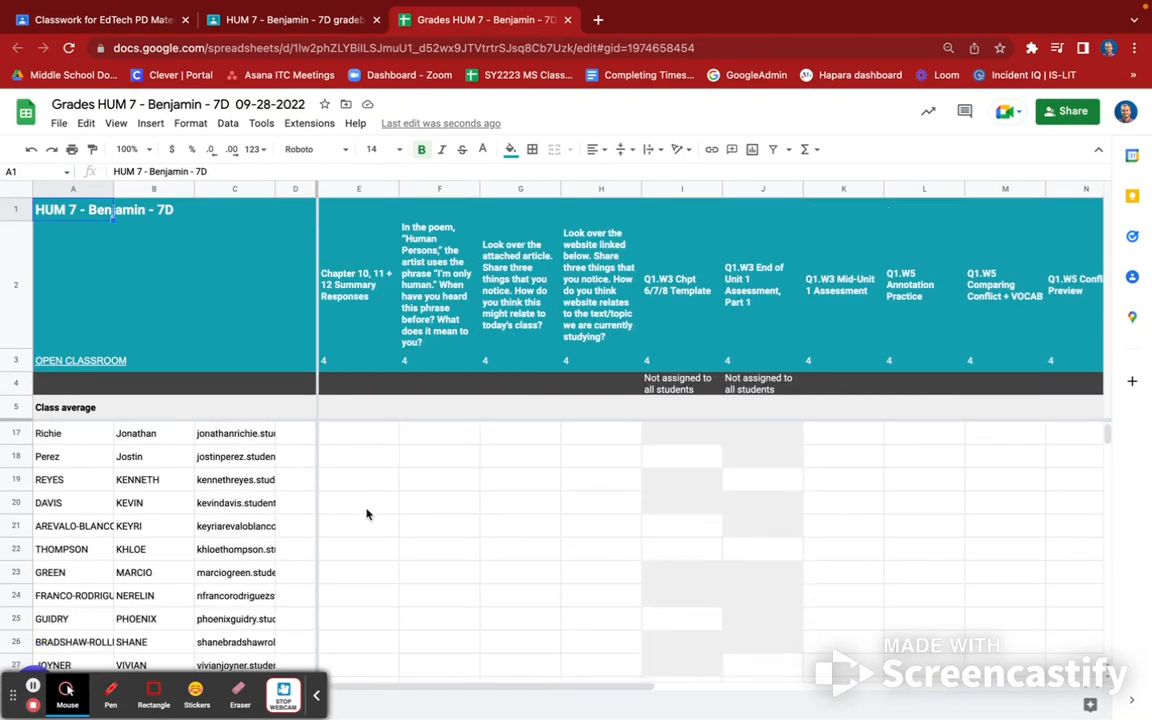
scroll("down", 3)
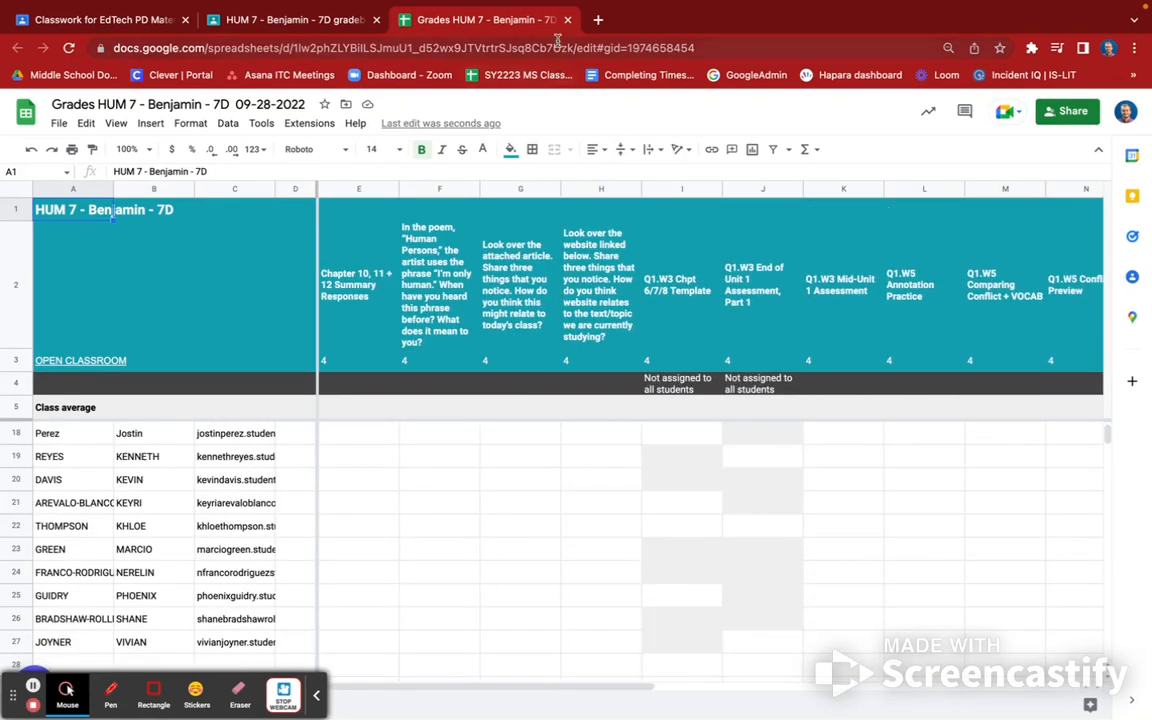
mouse_move(568, 20)
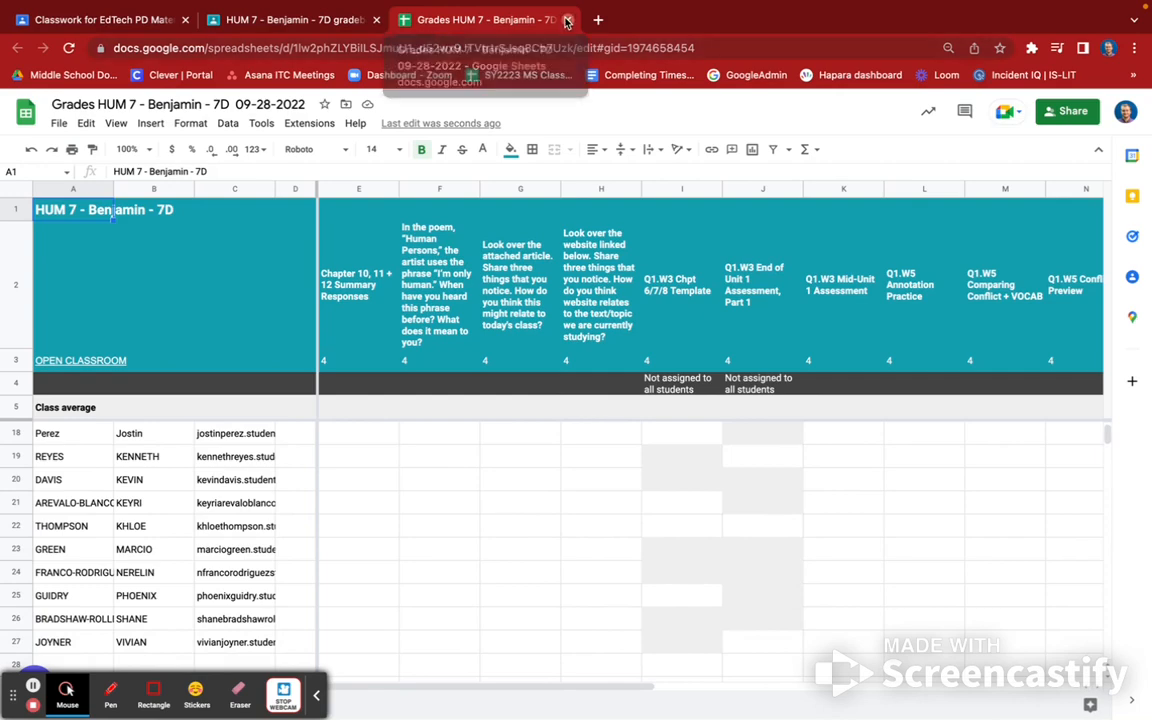
left_click(568, 20)
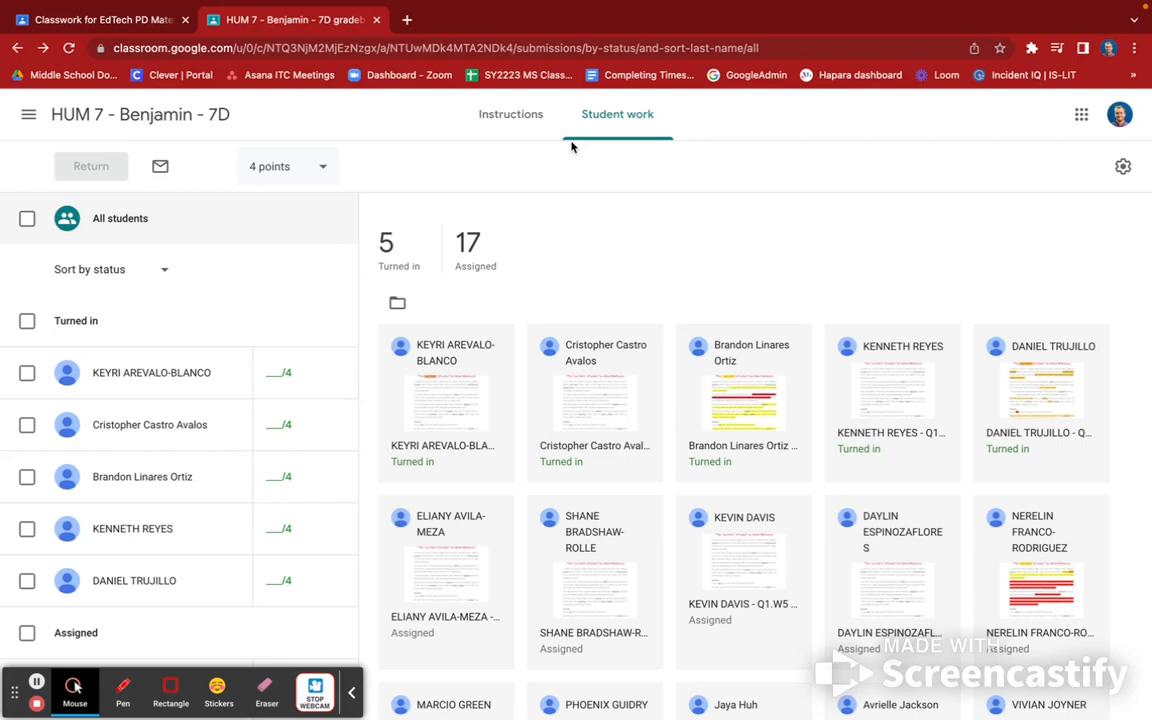
mouse_move(130, 8)
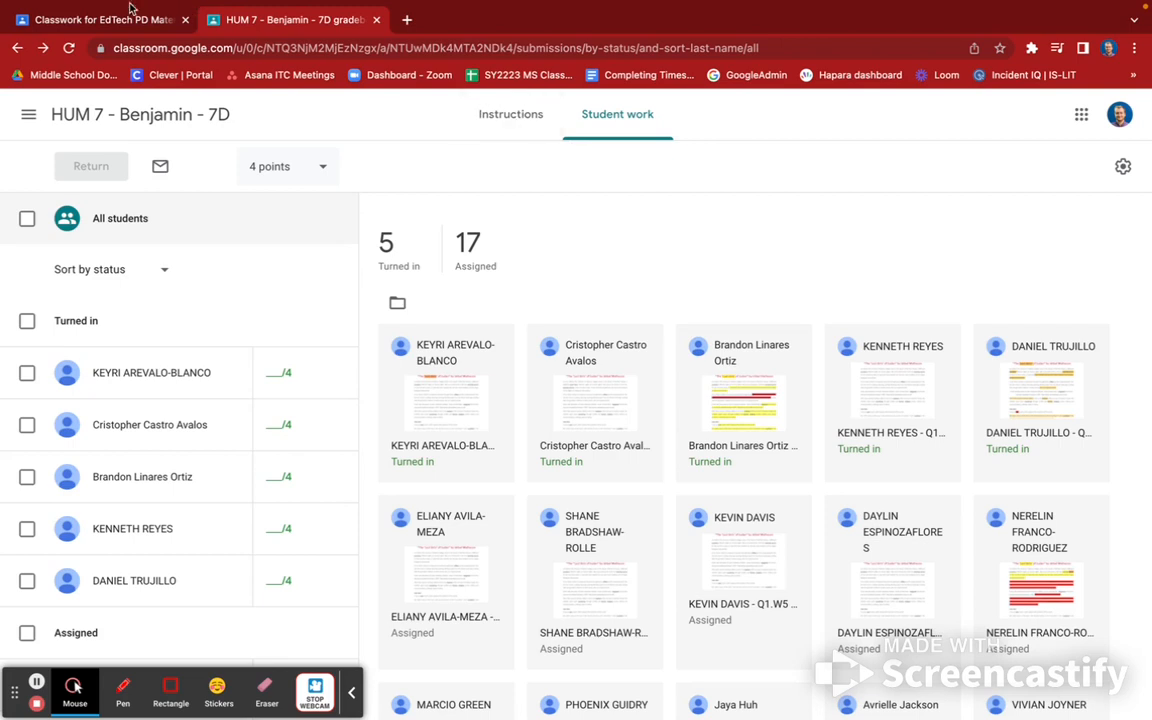
- Go via the stream to the Classwork page and scroll through the Q1 Materials and Q1.W5 Assignments topics
left_click(140, 114)
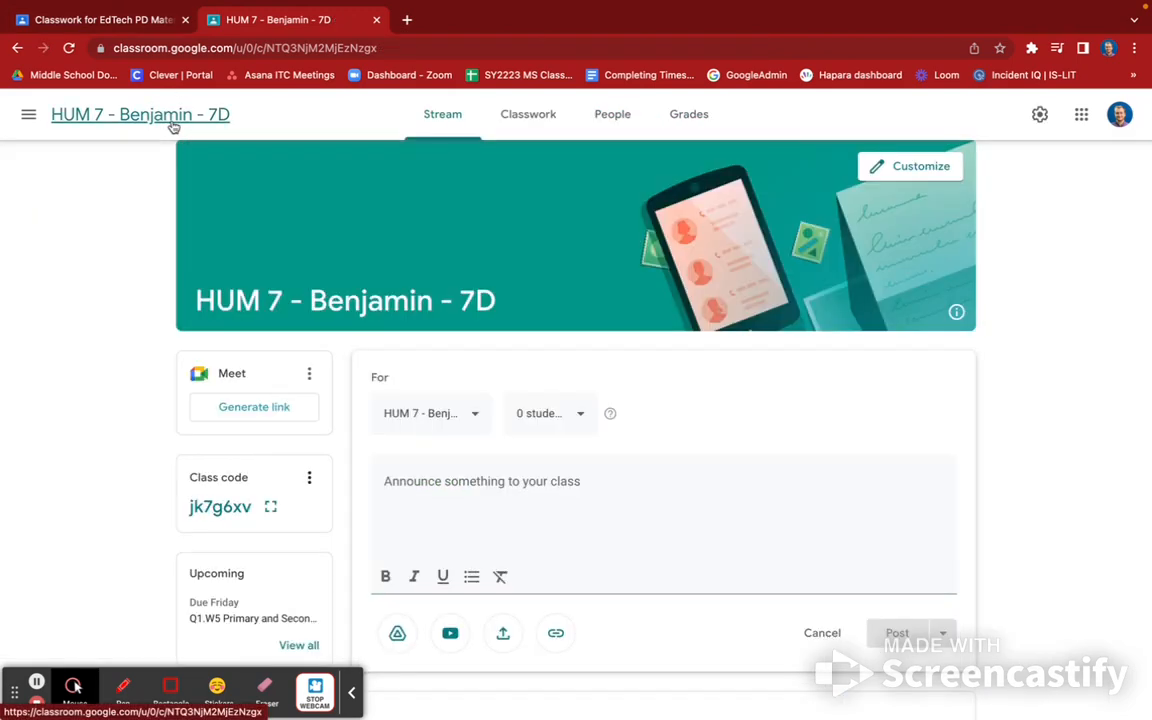
mouse_move(528, 114)
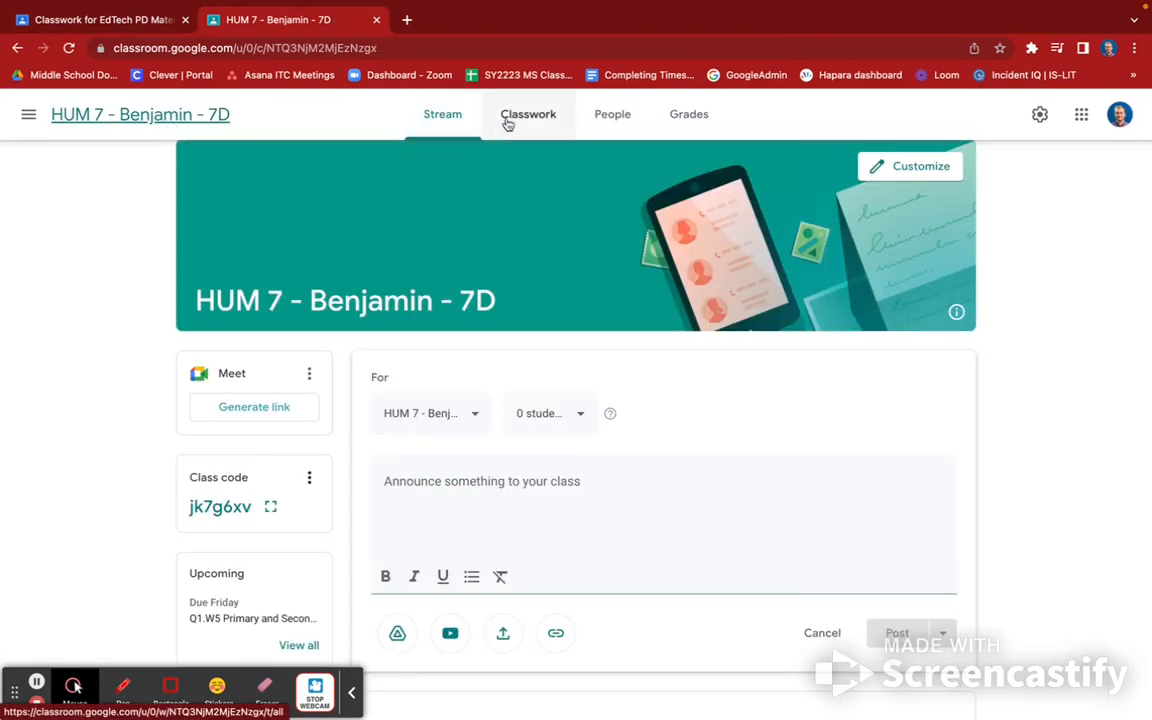
left_click(528, 114)
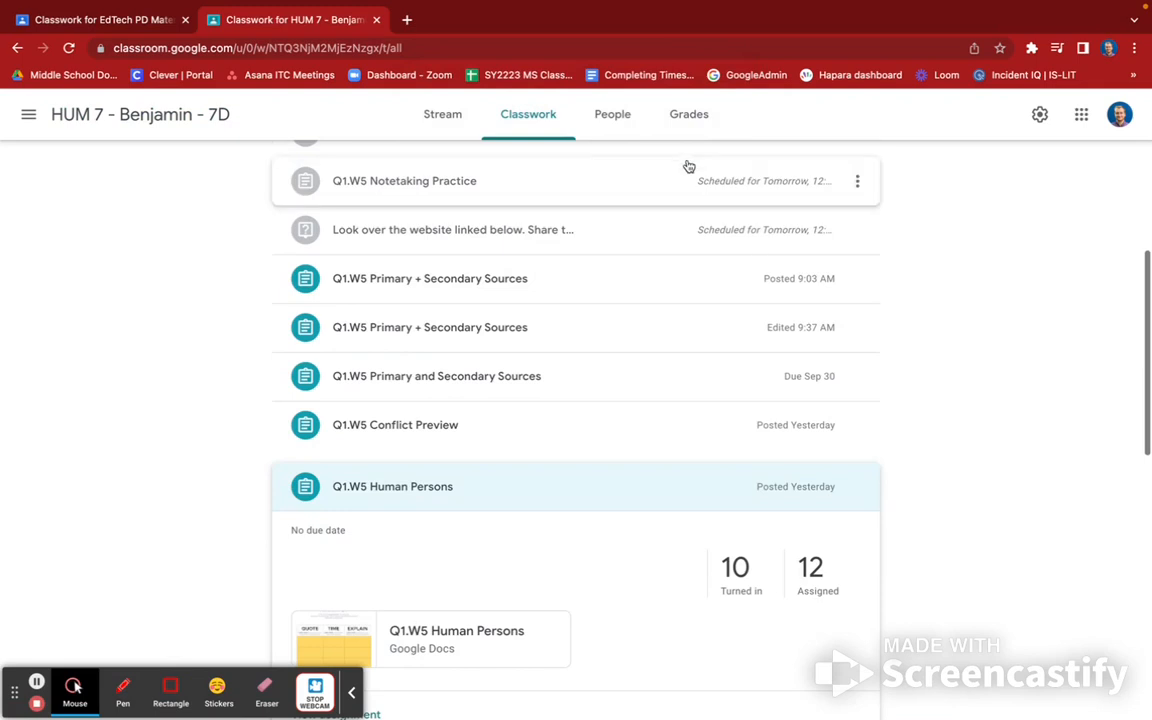
scroll("up", 3)
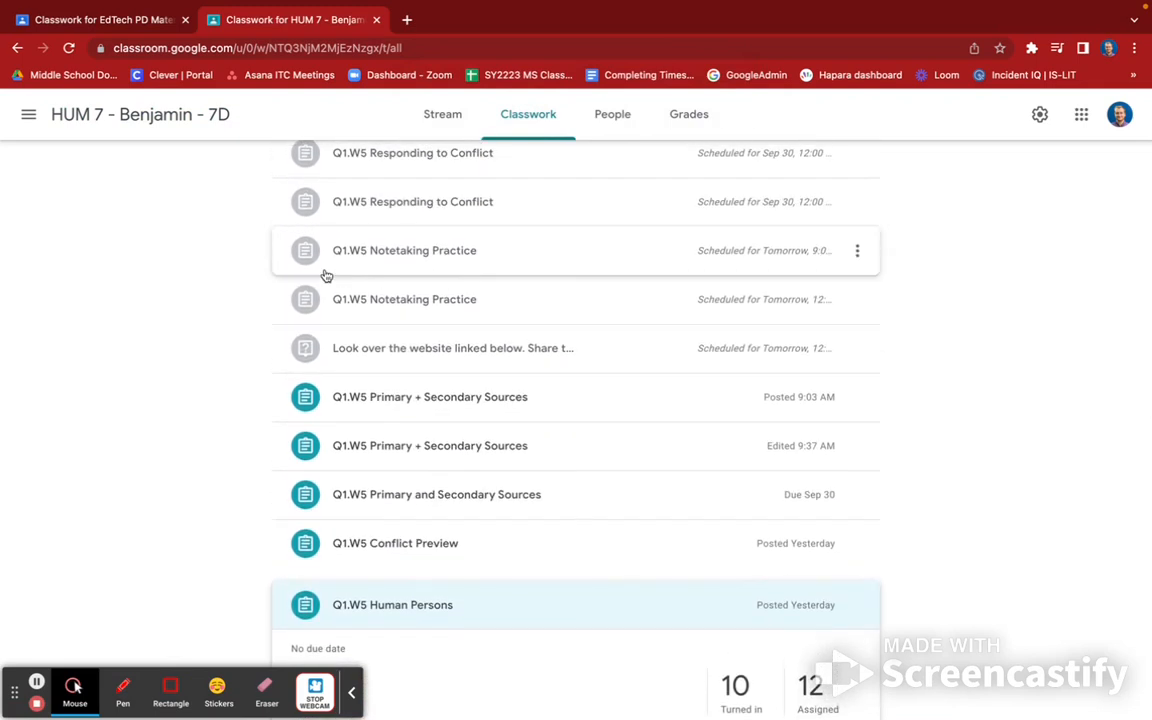
mouse_move(306, 348)
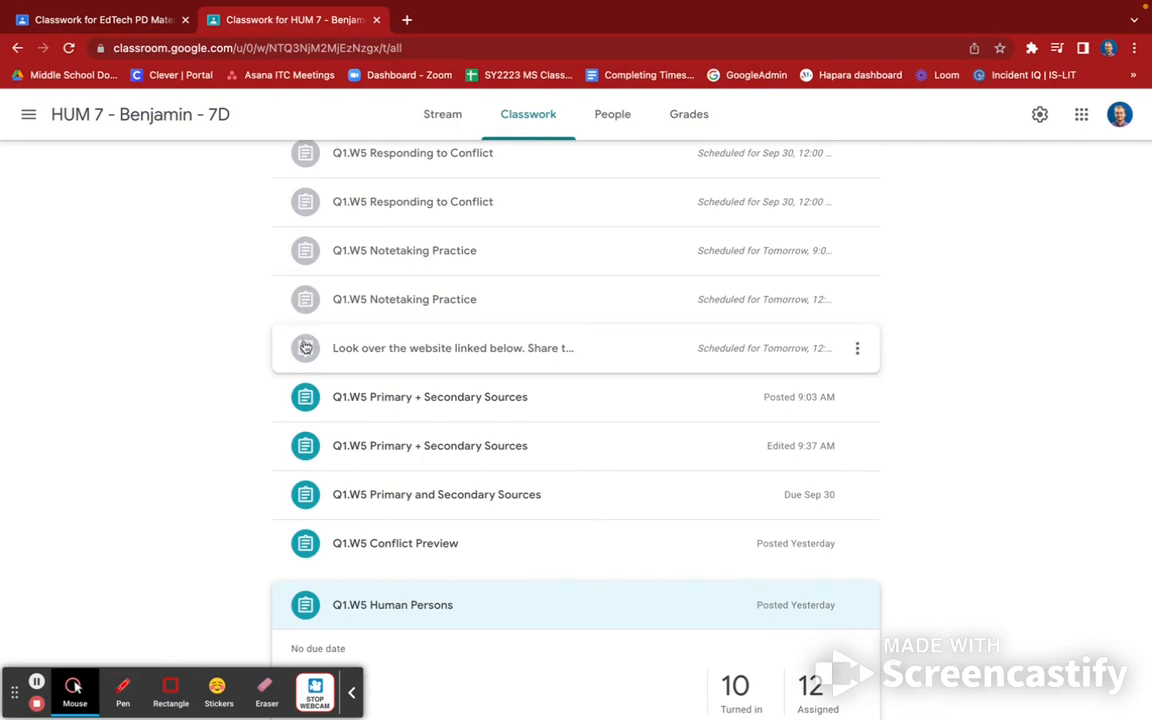
mouse_move(312, 444)
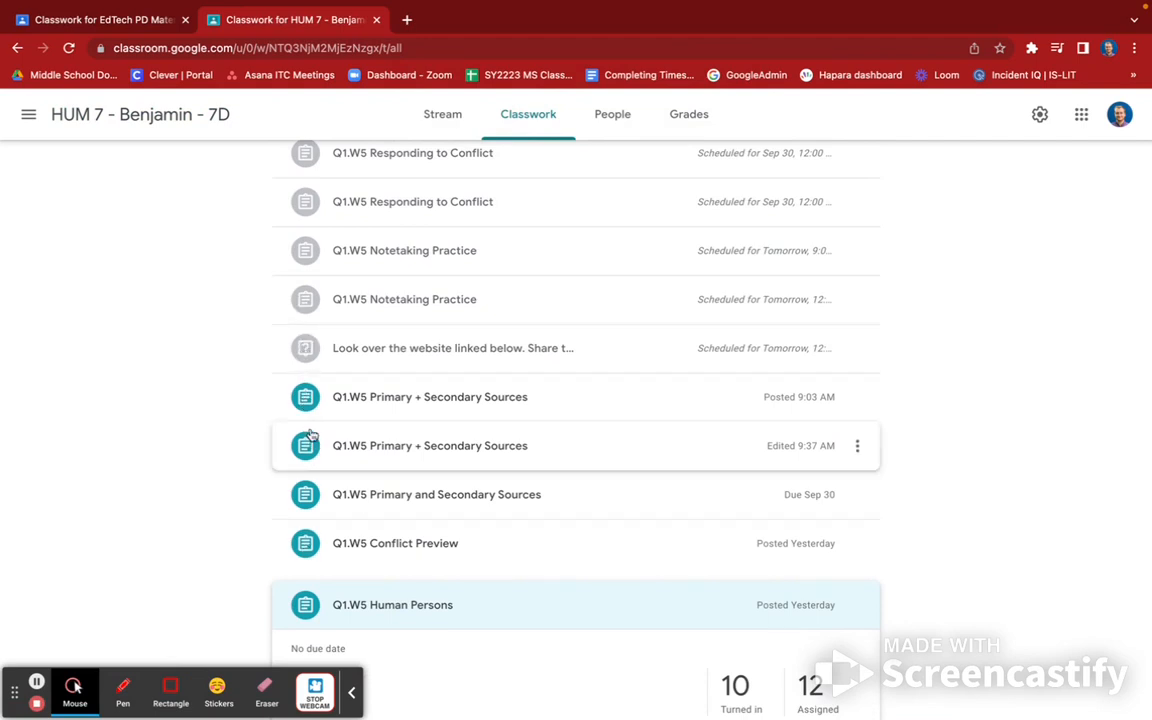
mouse_move(310, 422)
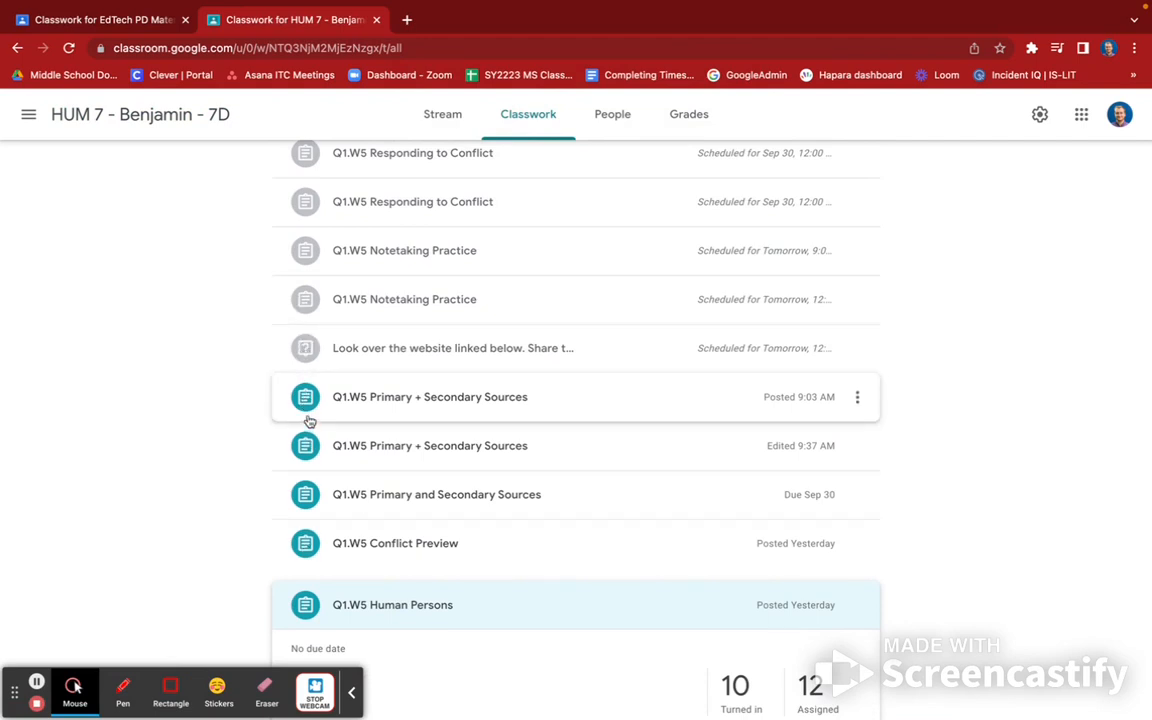
mouse_move(768, 356)
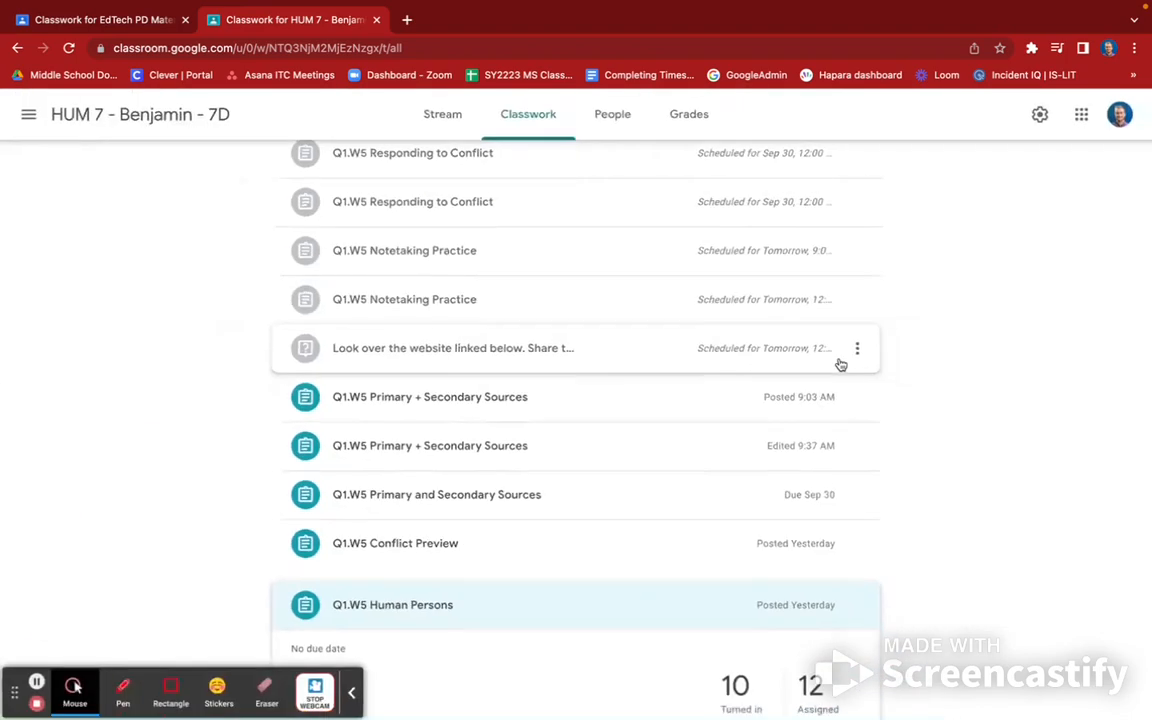
scroll("up", 3)
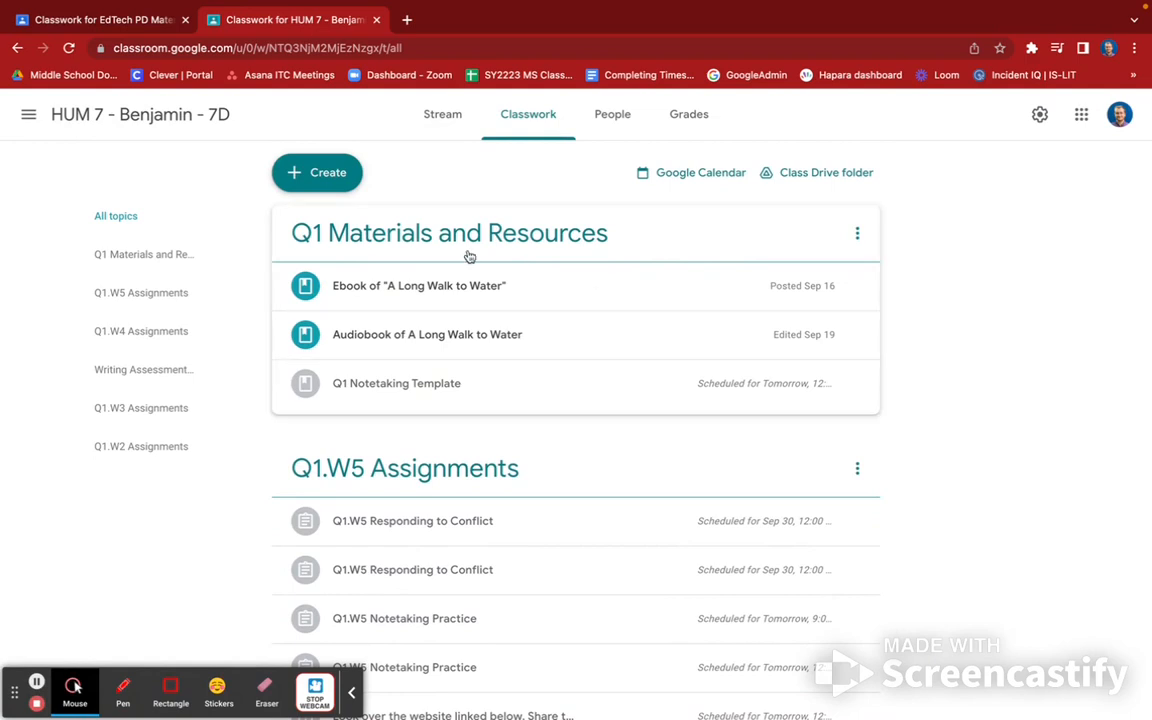
mouse_move(456, 196)
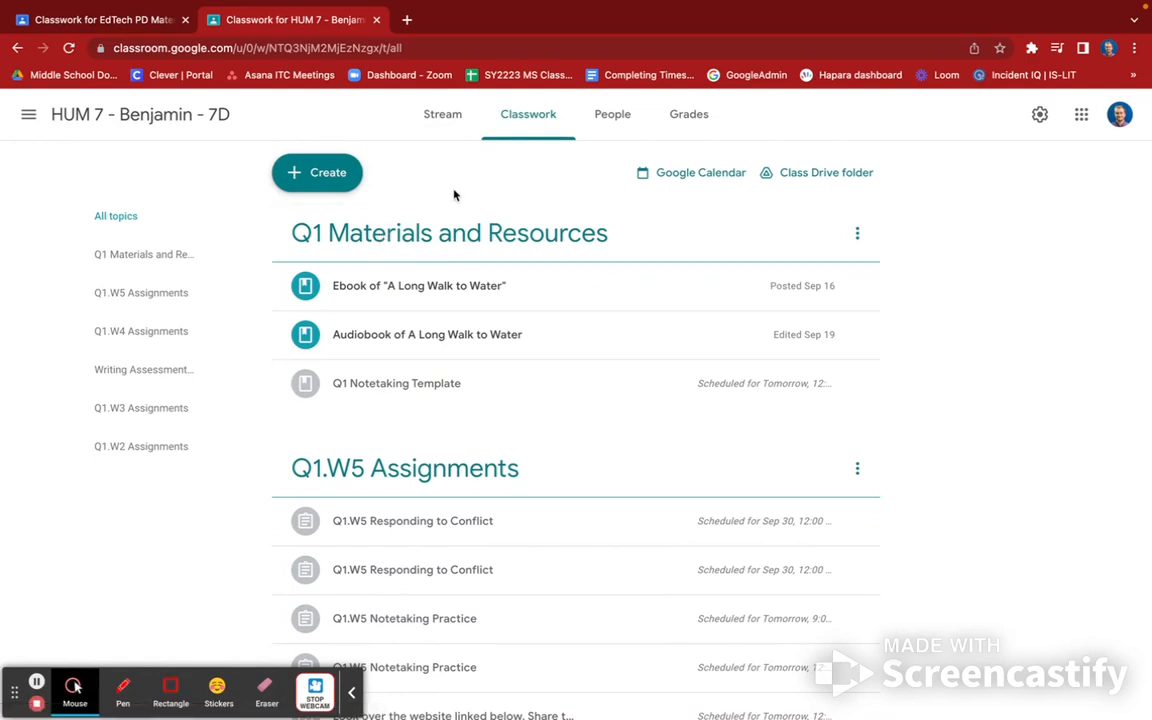
- Start a new Material post for all HUM 7 students with no topic
left_click(316, 172)
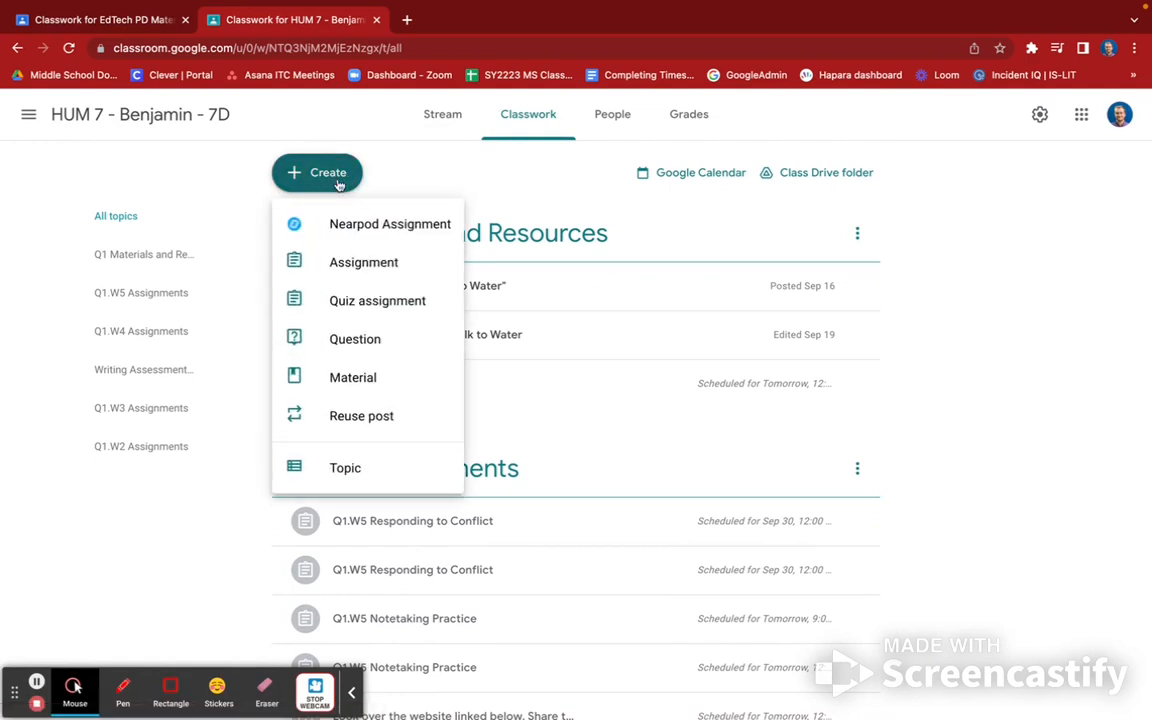
left_click(352, 376)
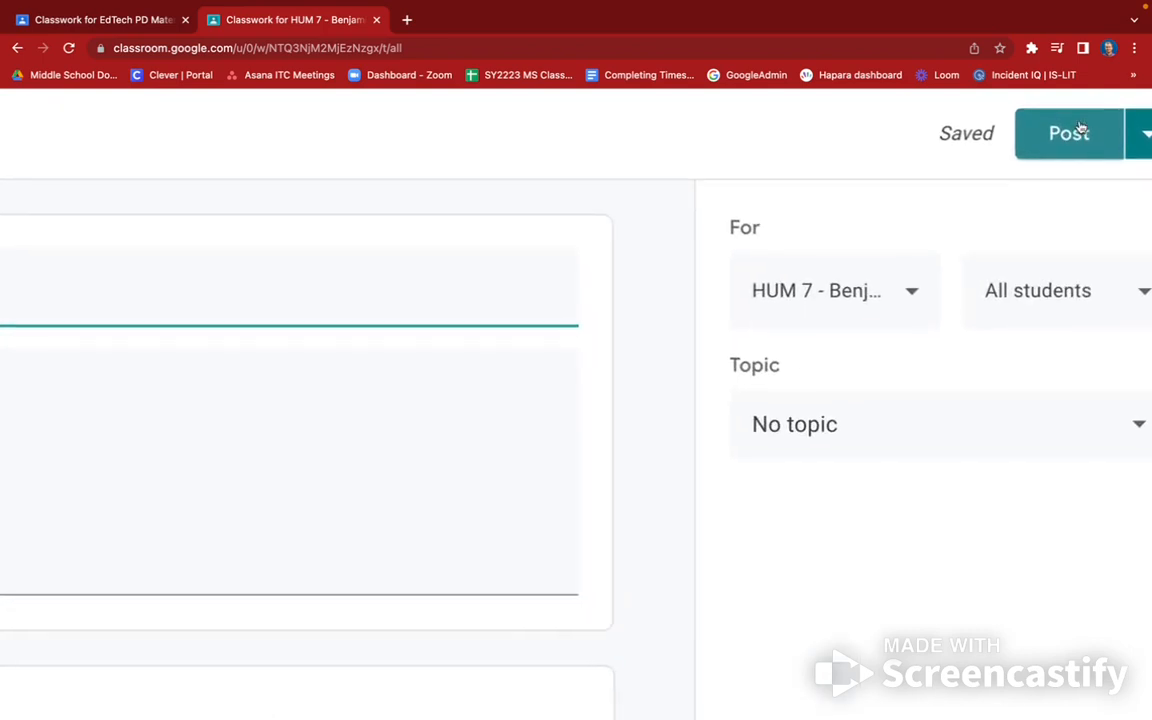
- Schedule the 'test' material to post on Sep 30, 2022 at 9:00 AM and return to Classwork
left_click(1144, 132)
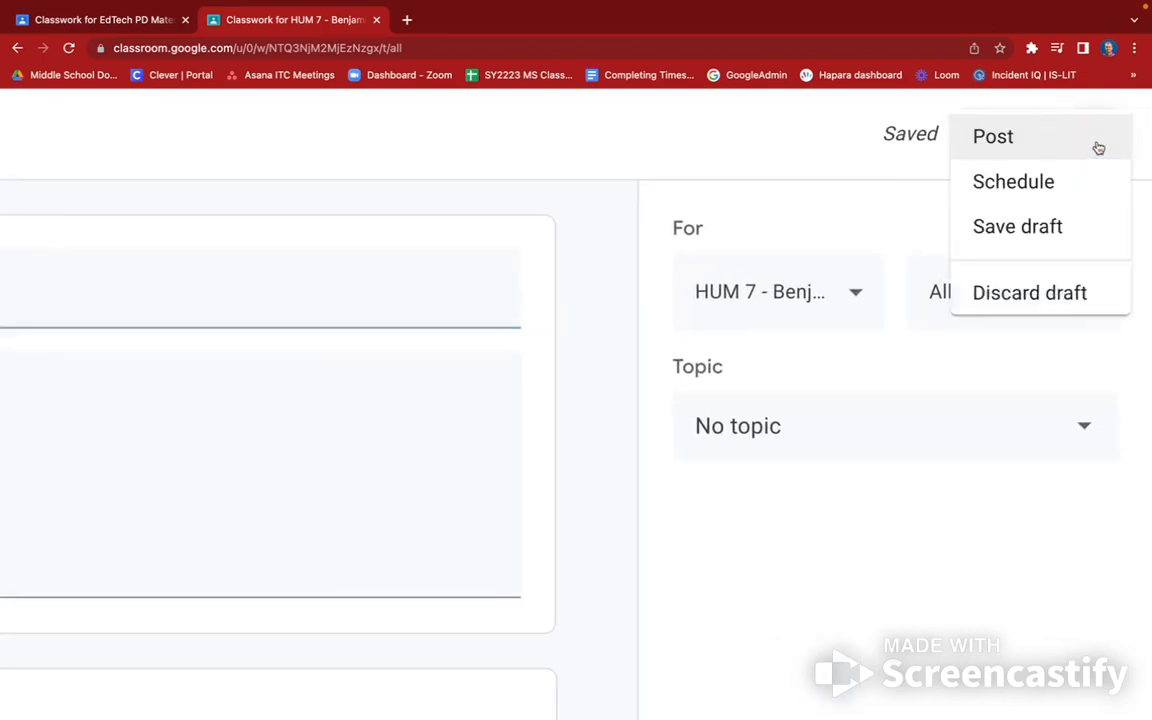
left_click(1012, 180)
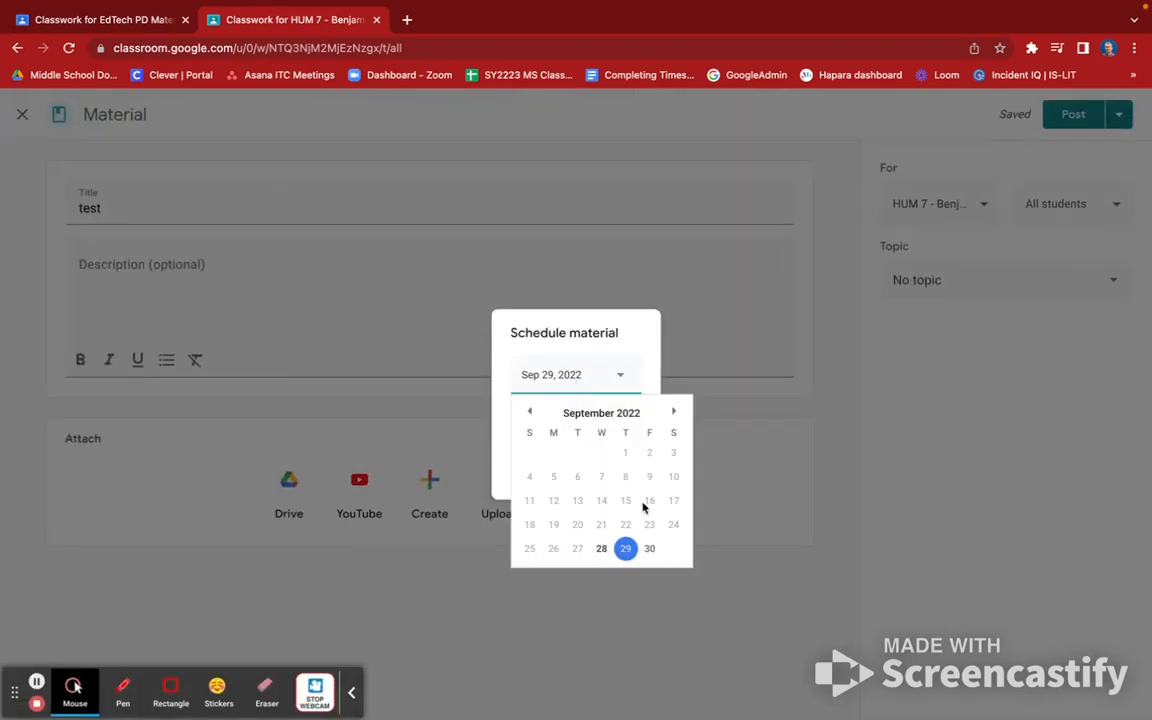
left_click(648, 548)
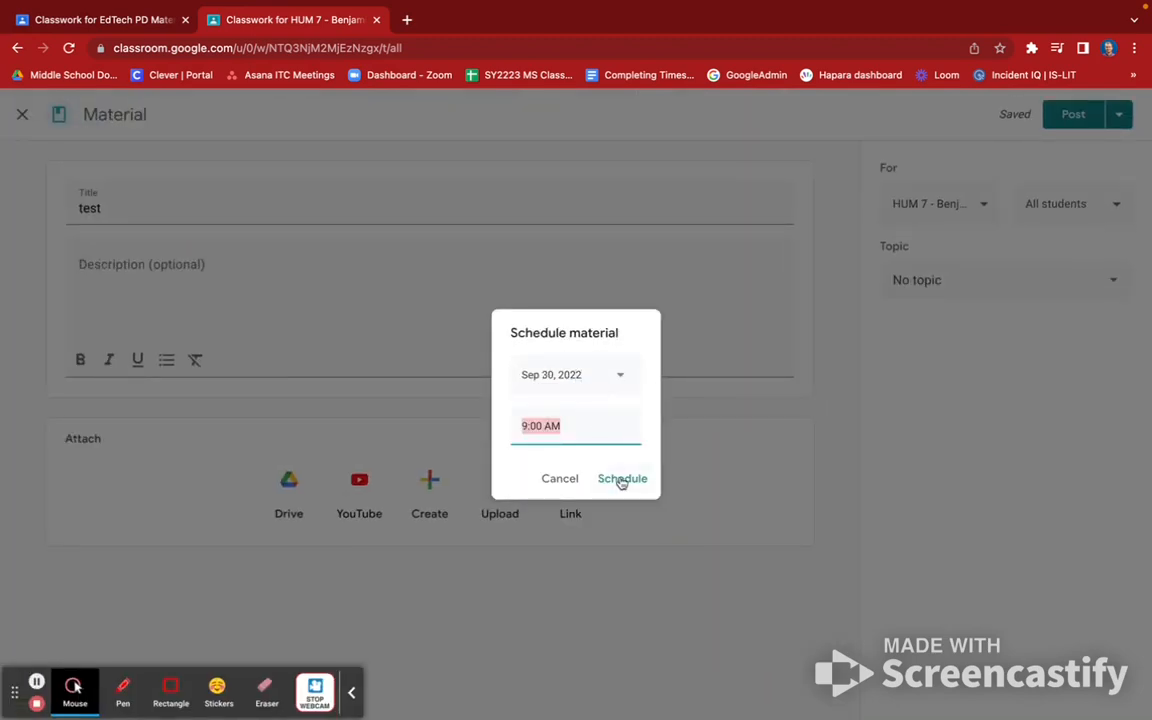
left_click(622, 478)
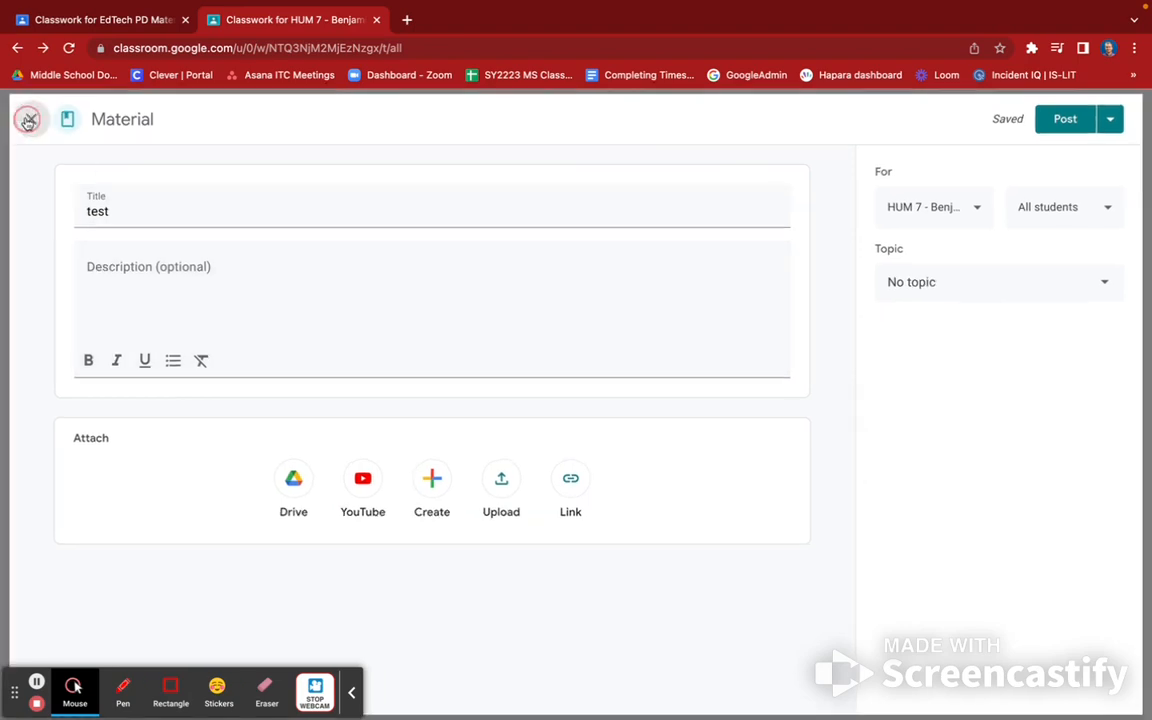
left_click(28, 120)
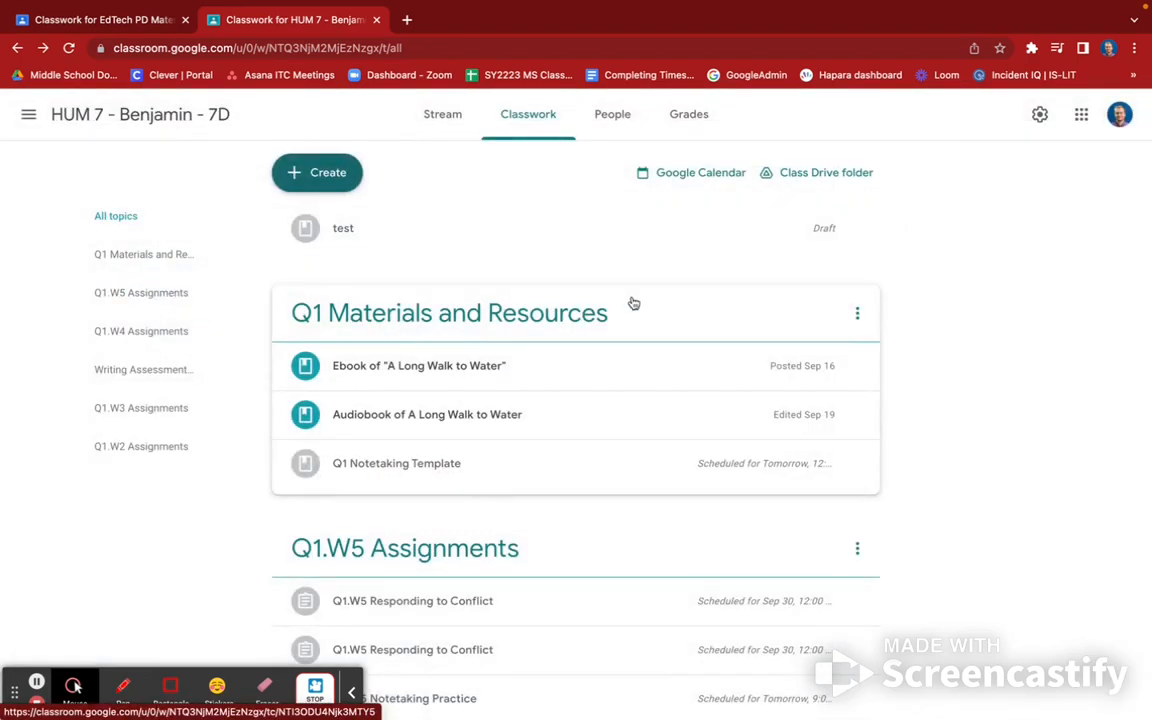